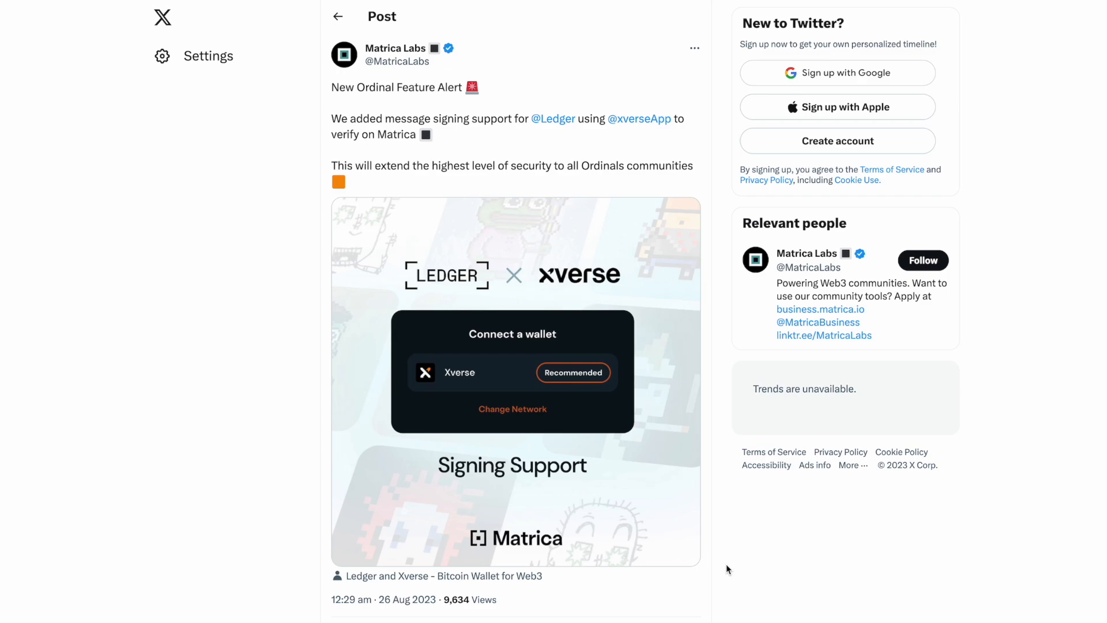
mouse_move(71, 309)
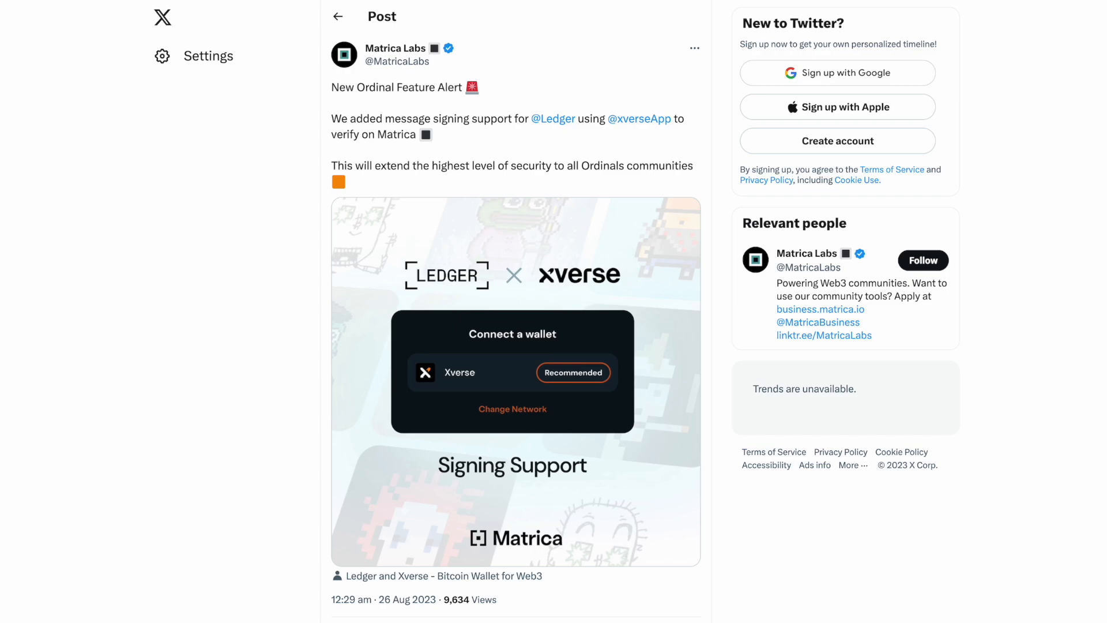
click(639, 118)
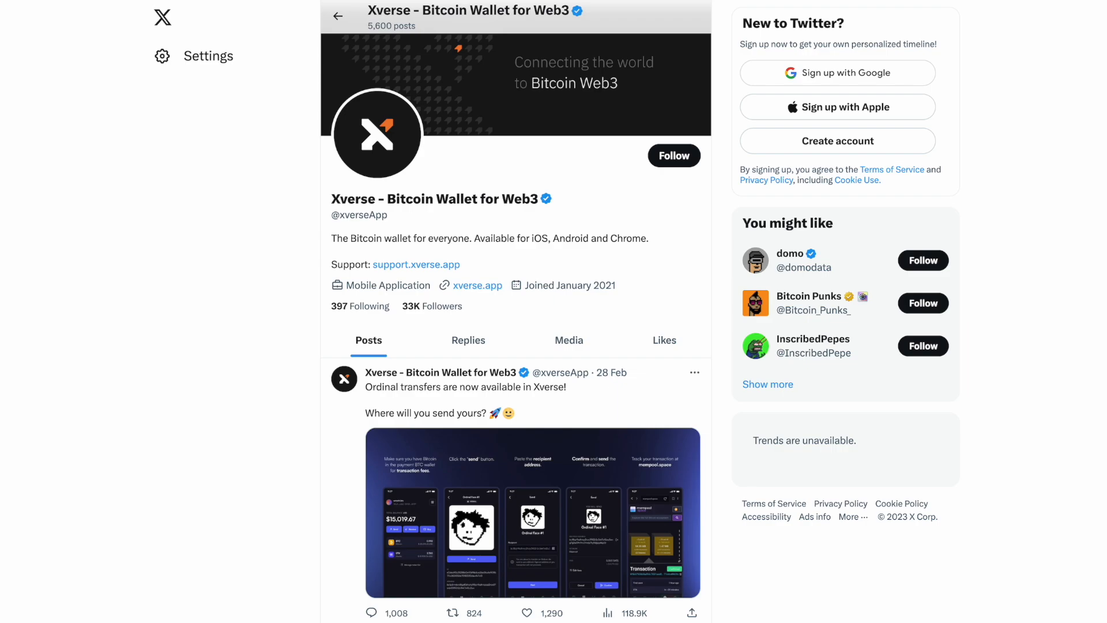
mouse_move(41, 252)
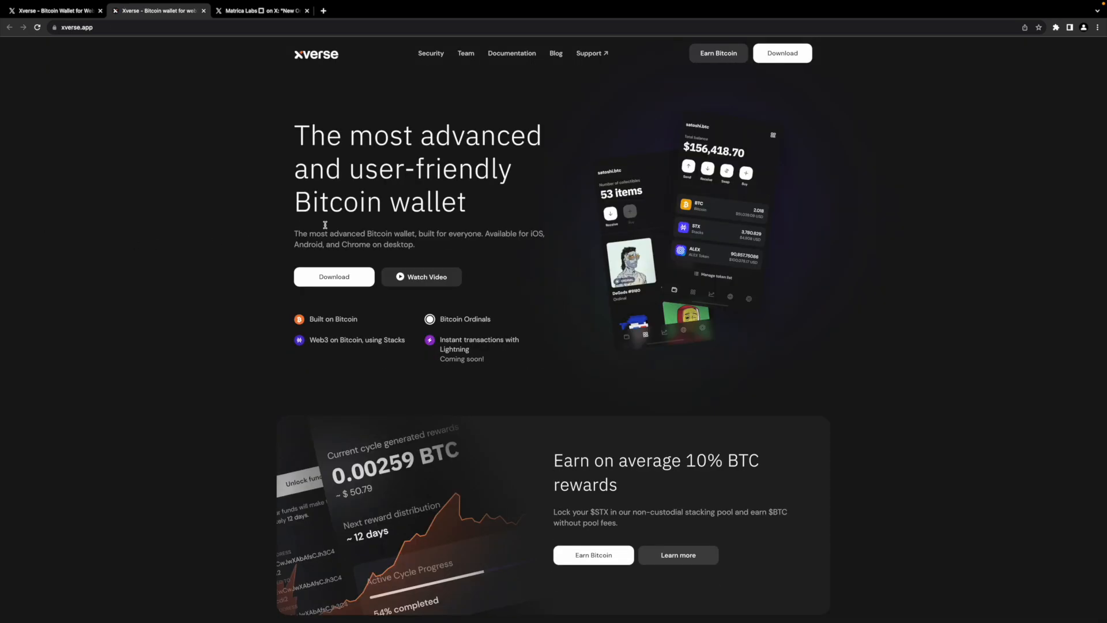
Step: Install Xverse Wallet via xverse.app's Download for Chrome and confirm Add extension
click(782, 53)
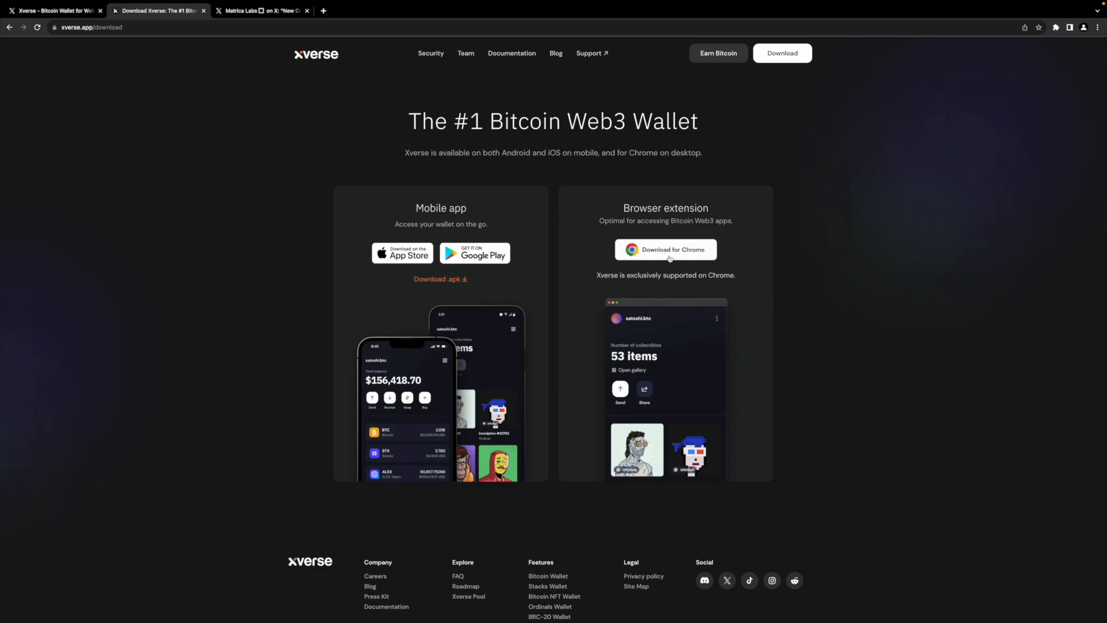
click(664, 249)
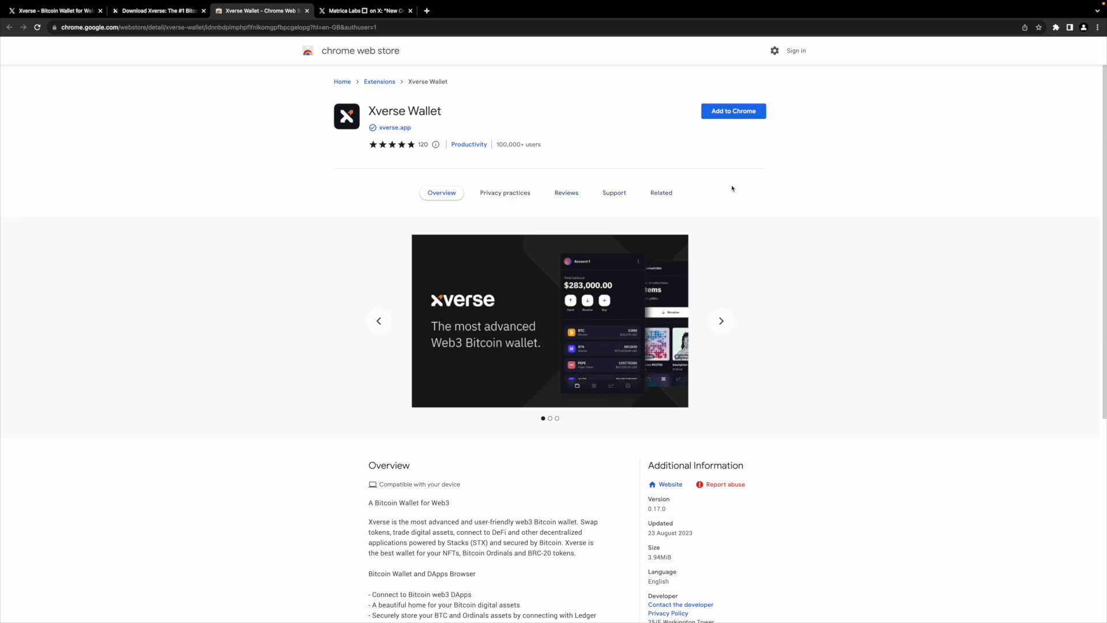
click(733, 111)
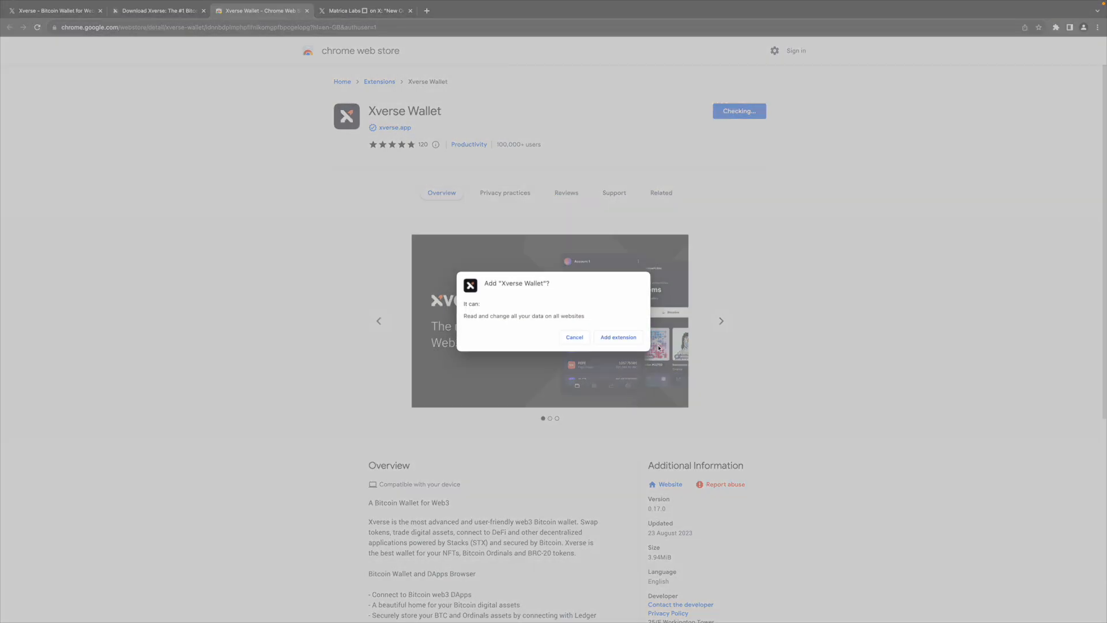
click(616, 336)
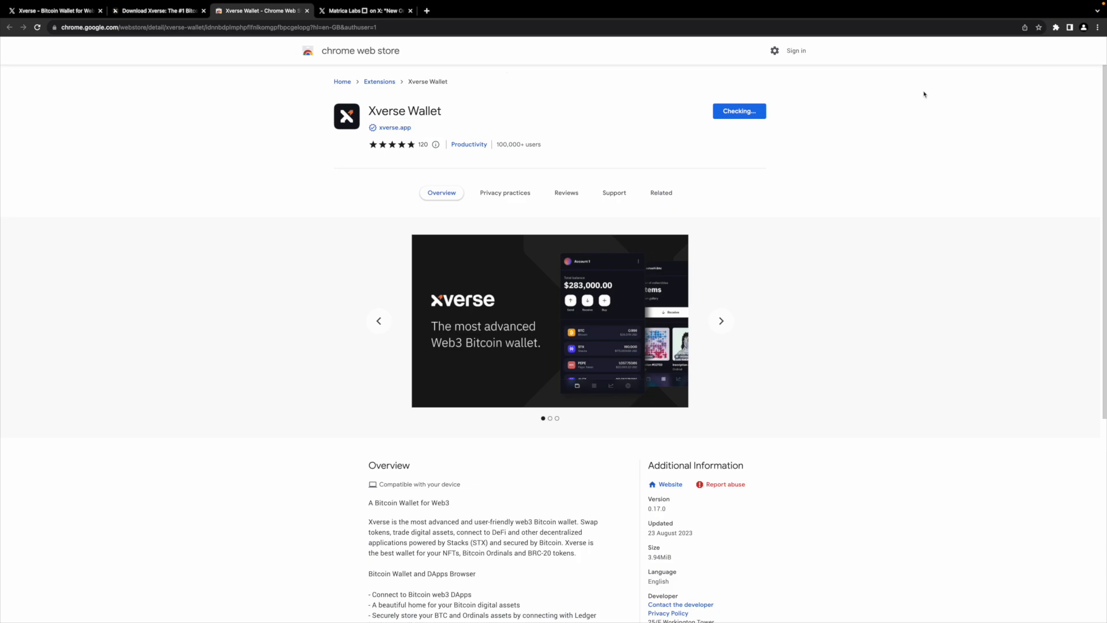
click(738, 111)
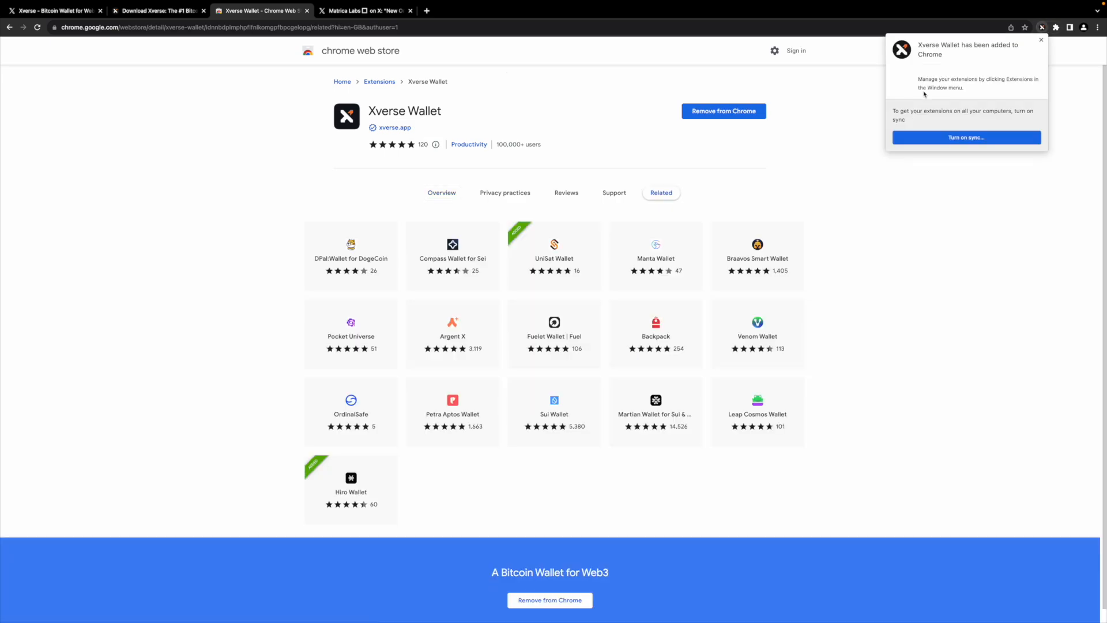
Step: Close the 'Xverse Wallet has been added to Chrome' notice
click(1041, 40)
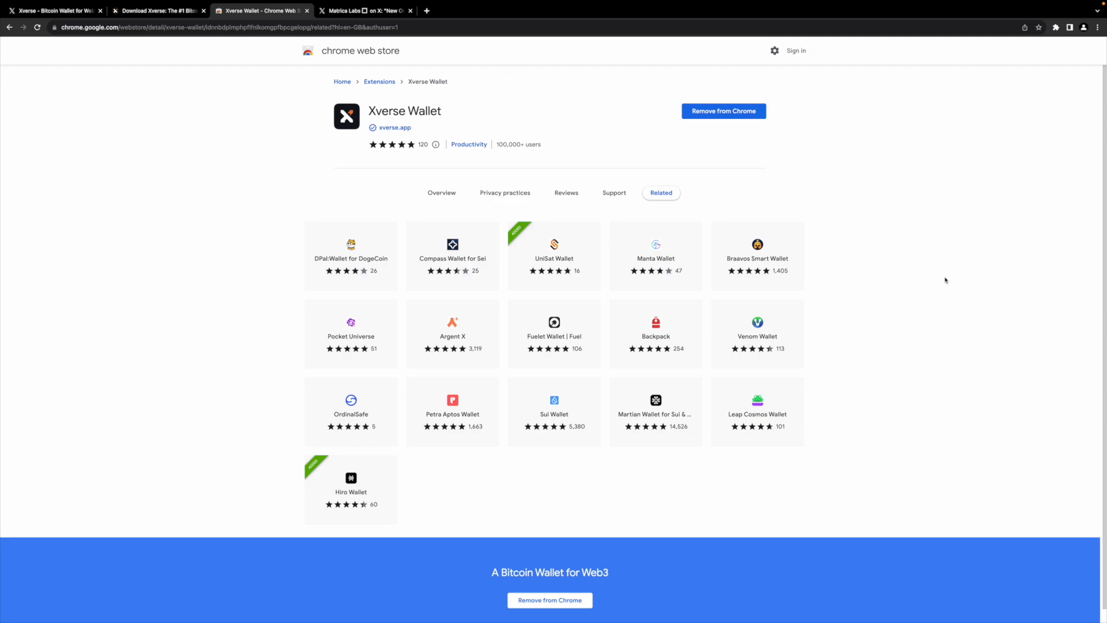
mouse_move(874, 188)
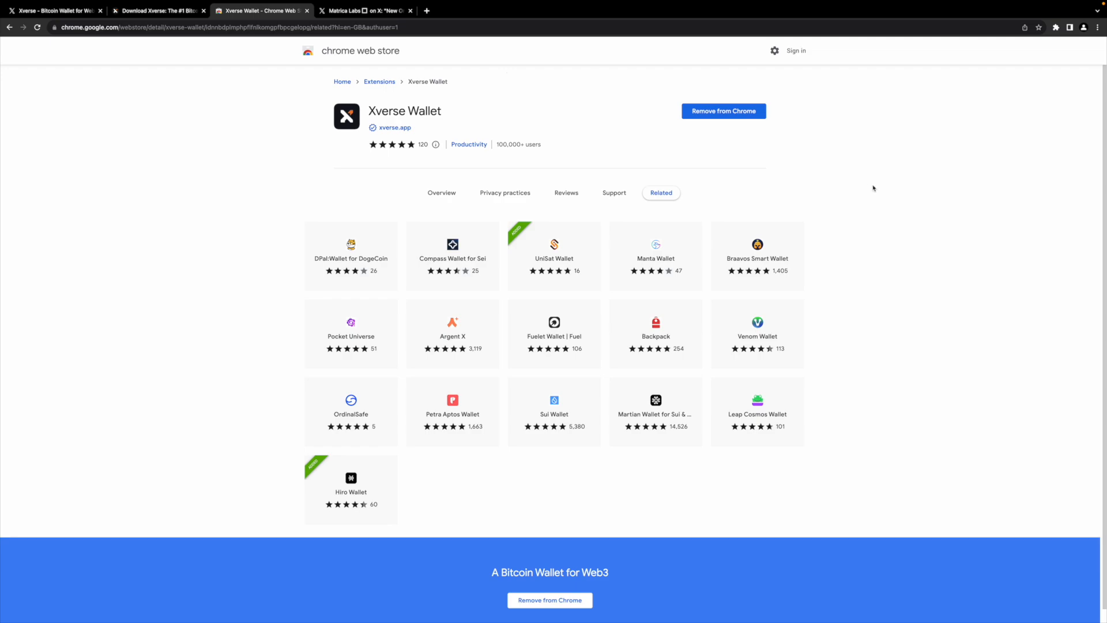
mouse_move(931, 204)
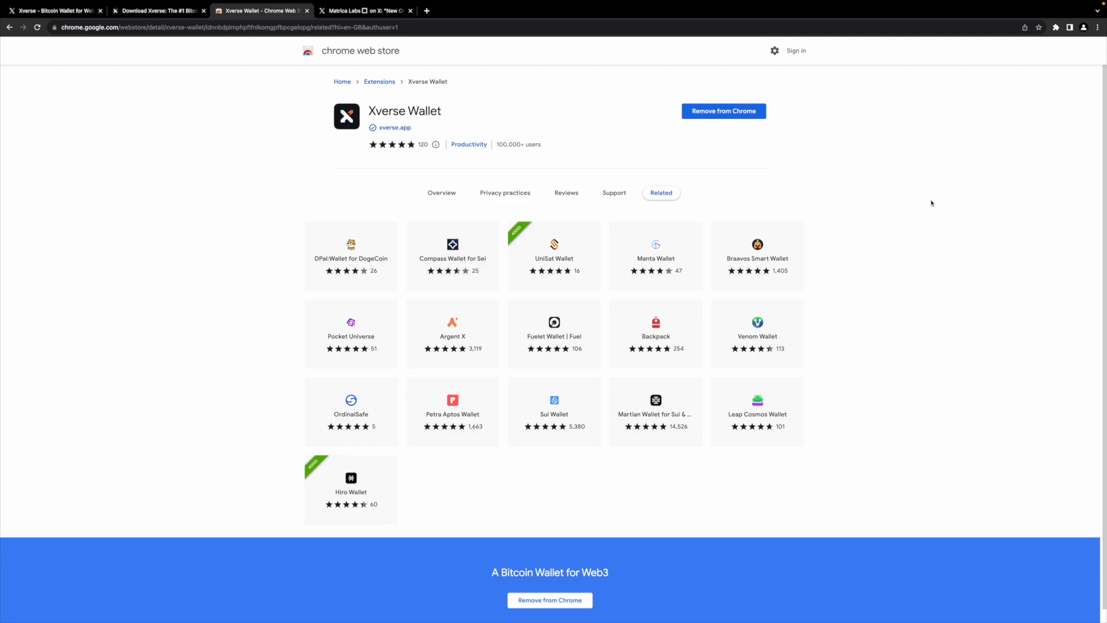
mouse_move(930, 204)
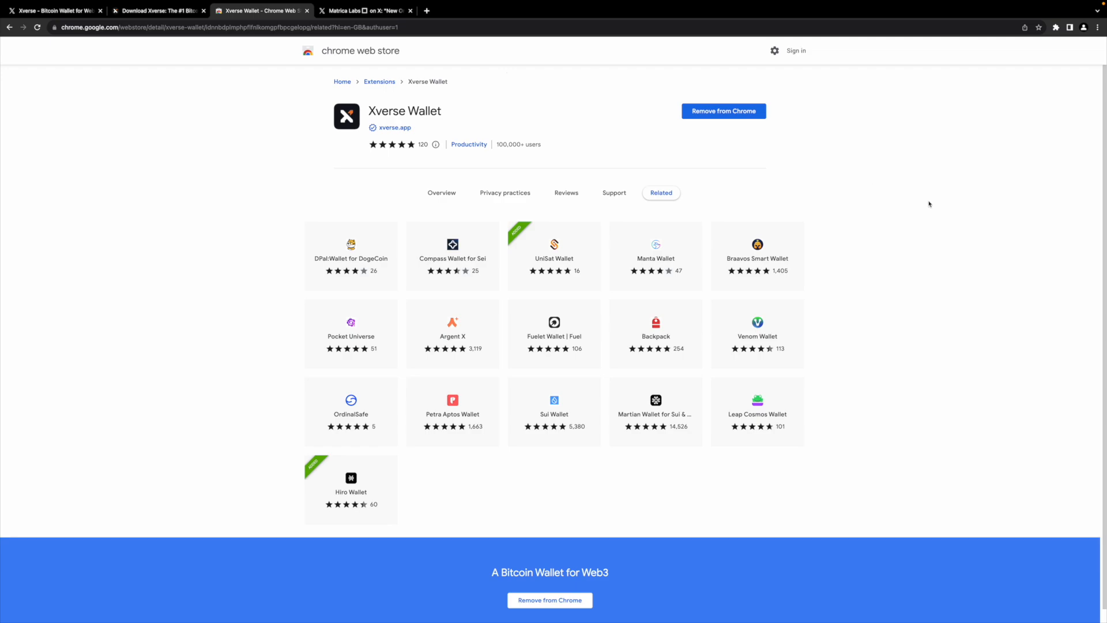
mouse_move(214, 185)
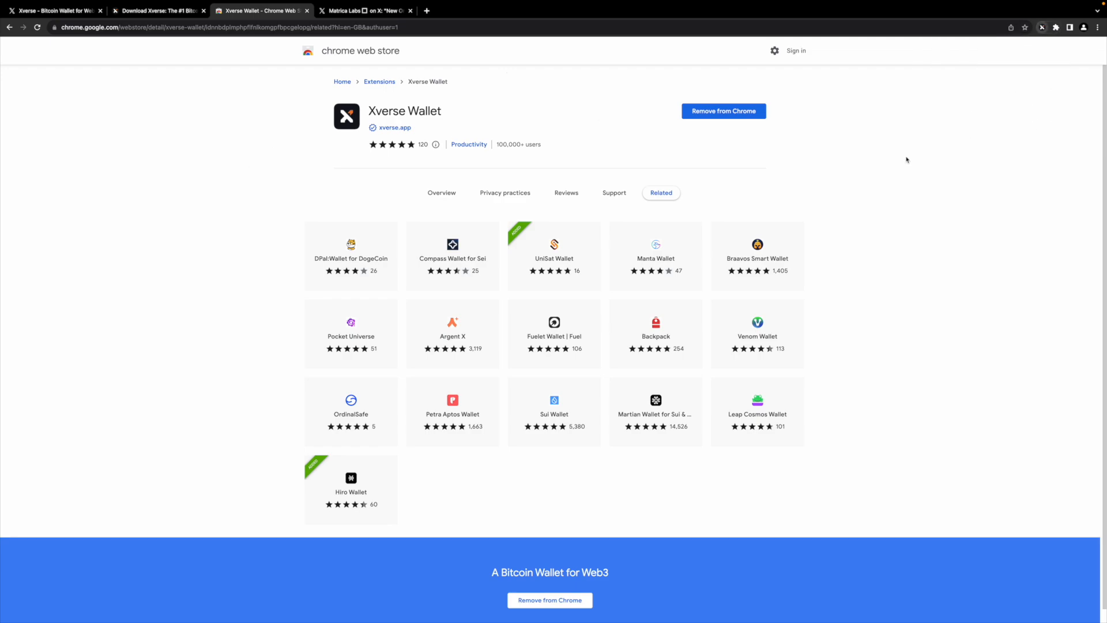
Step: Run Xverse onboarding: accept the terms, pass the backup step, and confirm a password
click(1041, 27)
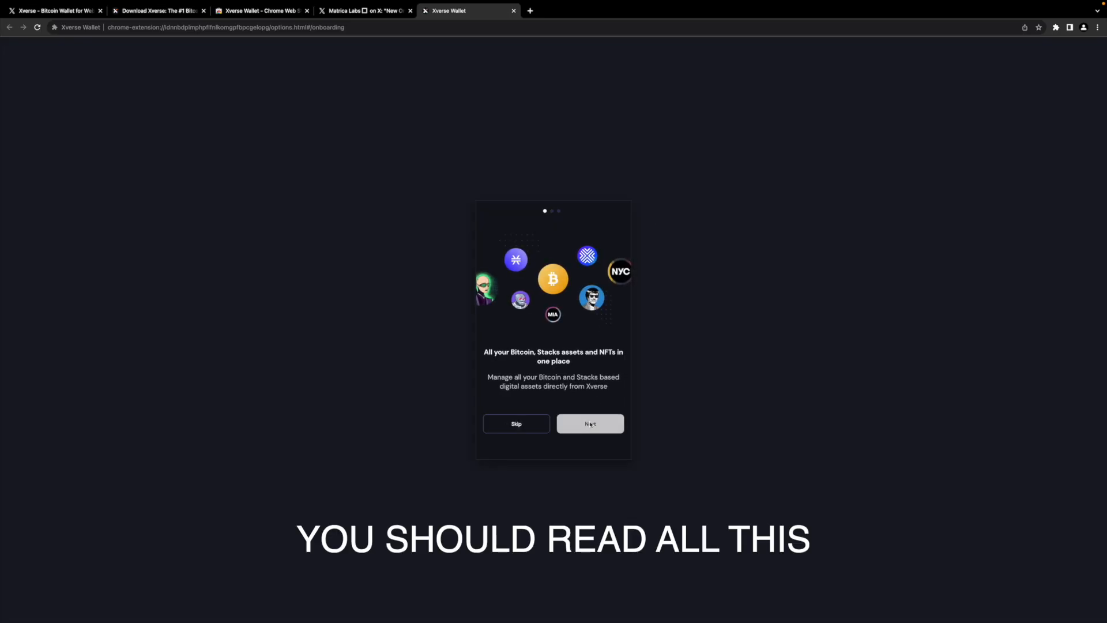
click(590, 424)
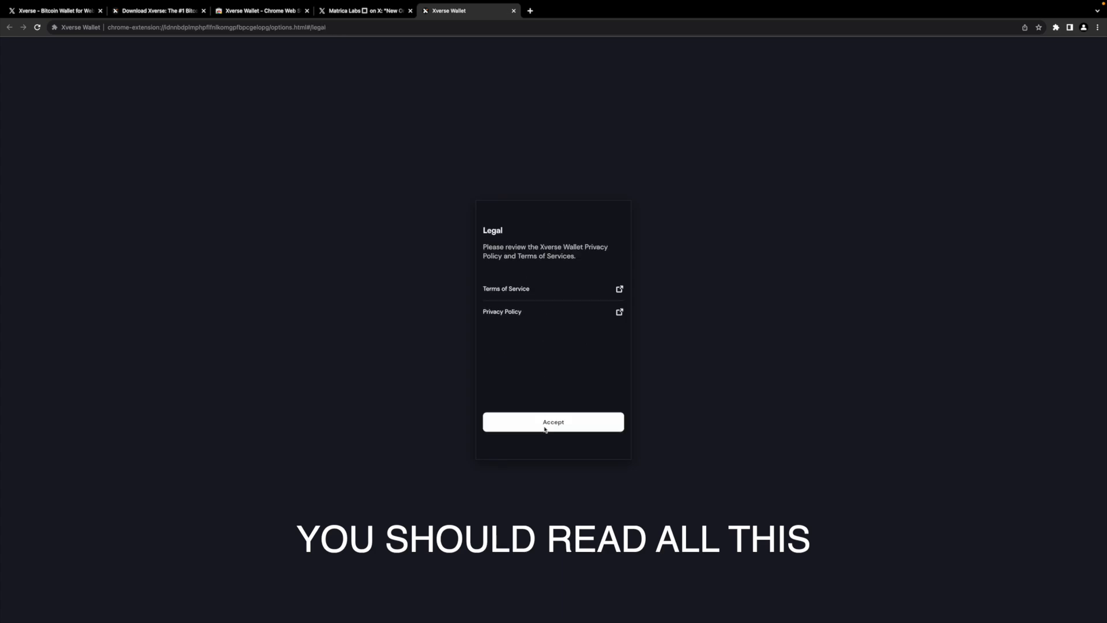
click(552, 421)
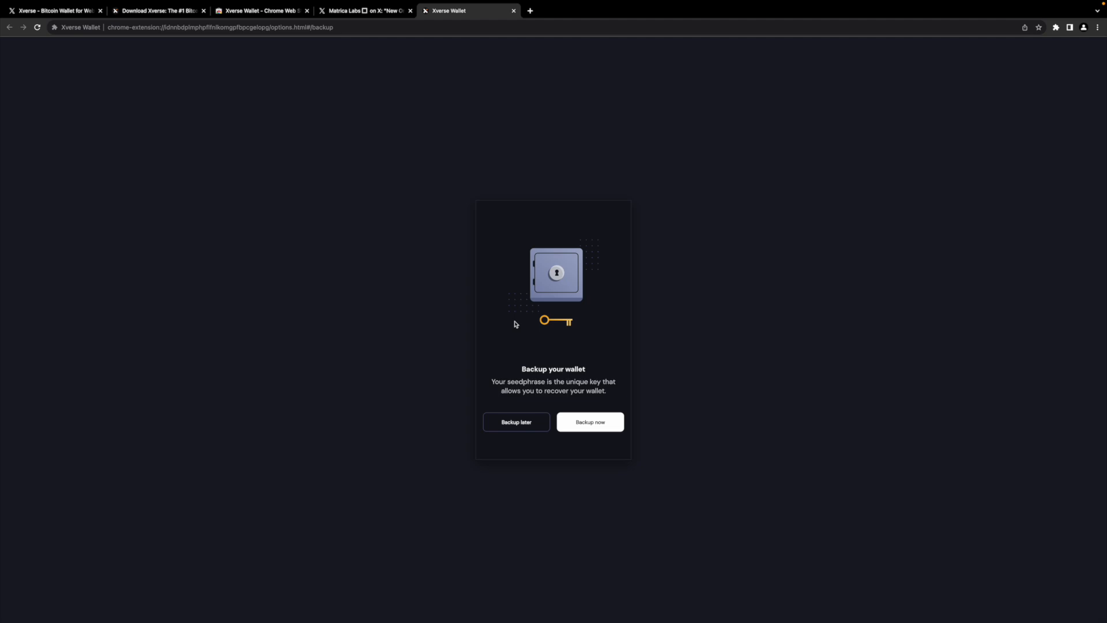
click(589, 421)
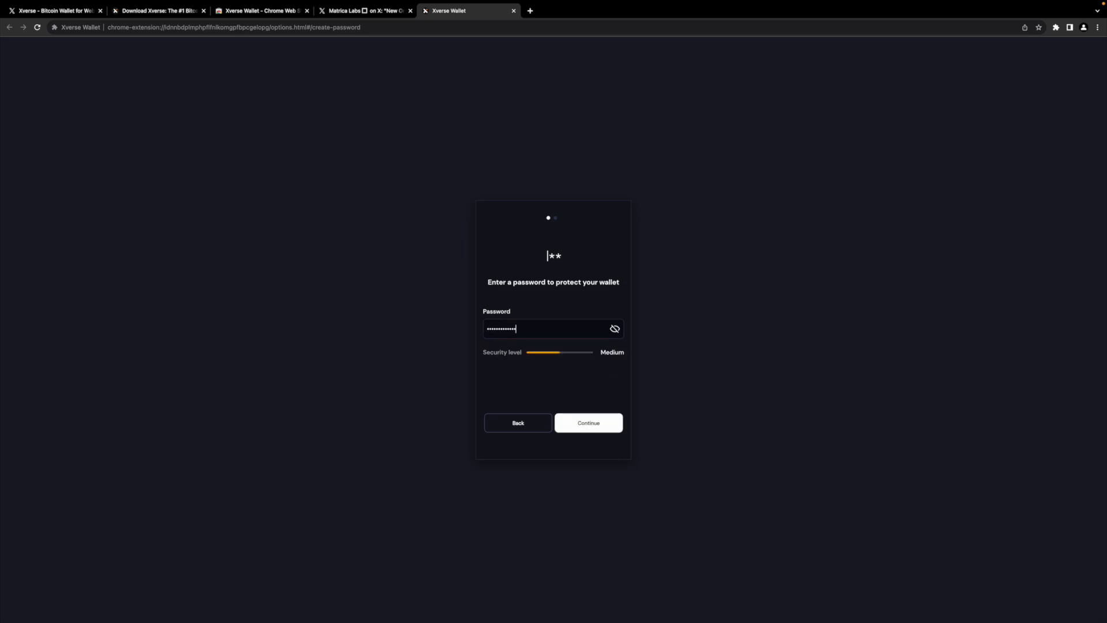
click(588, 422)
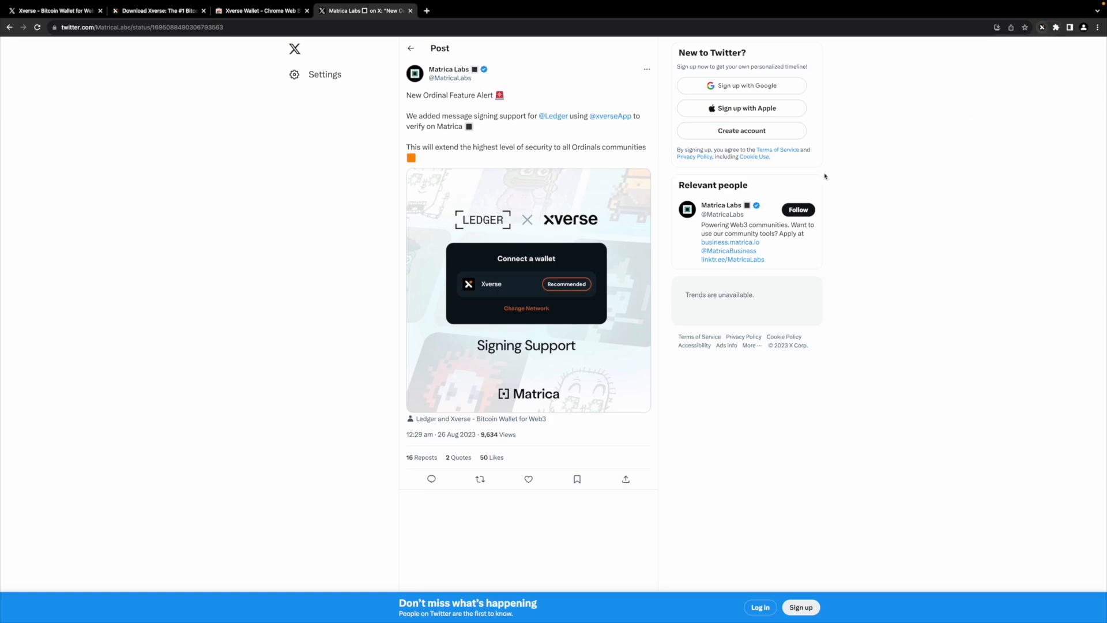
Step: Unlock Xverse with the password and start the Connect Ledger flow
click(1041, 27)
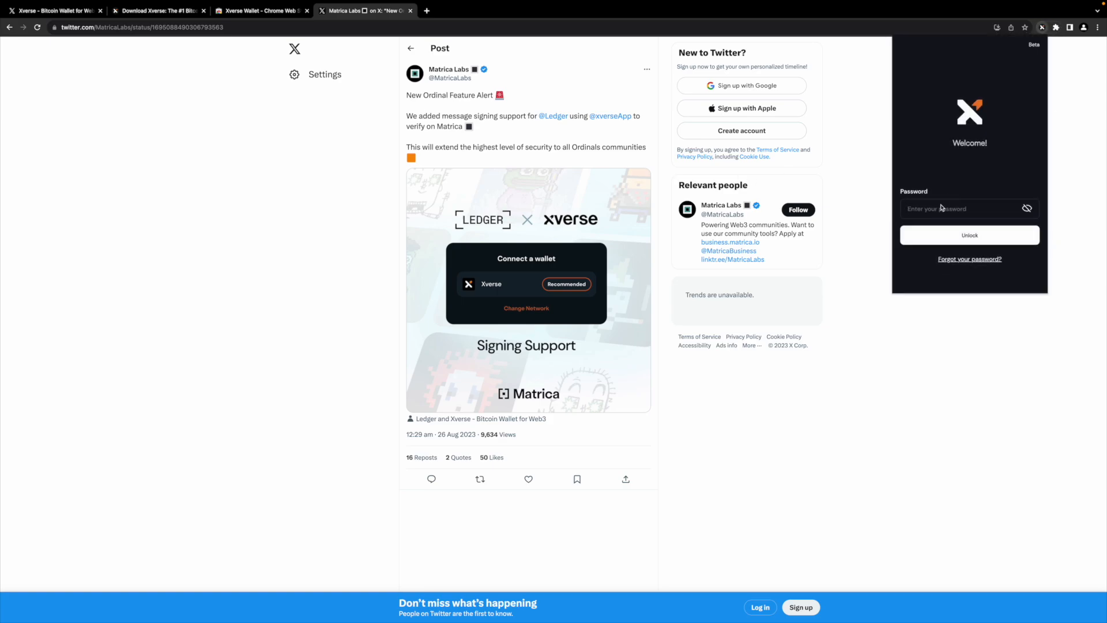
text(password)
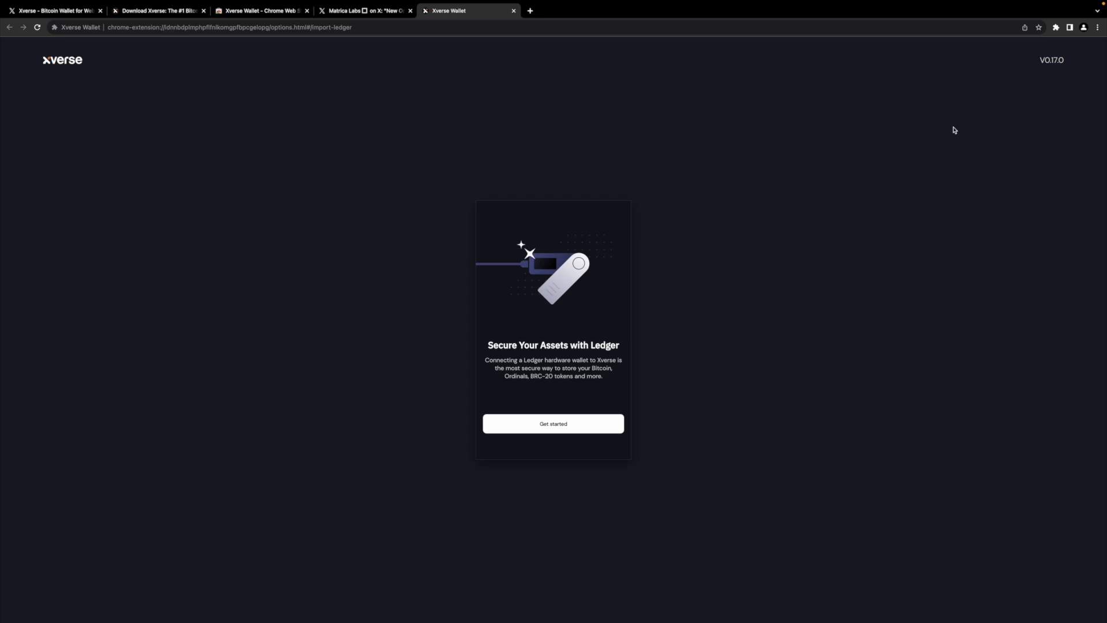
click(553, 424)
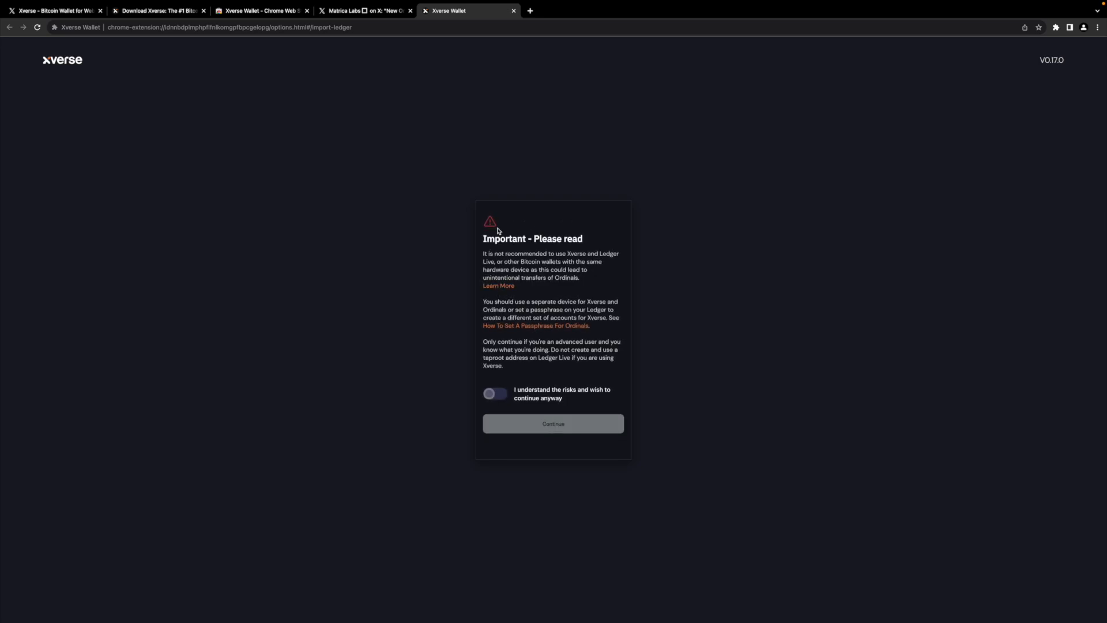
mouse_move(506, 259)
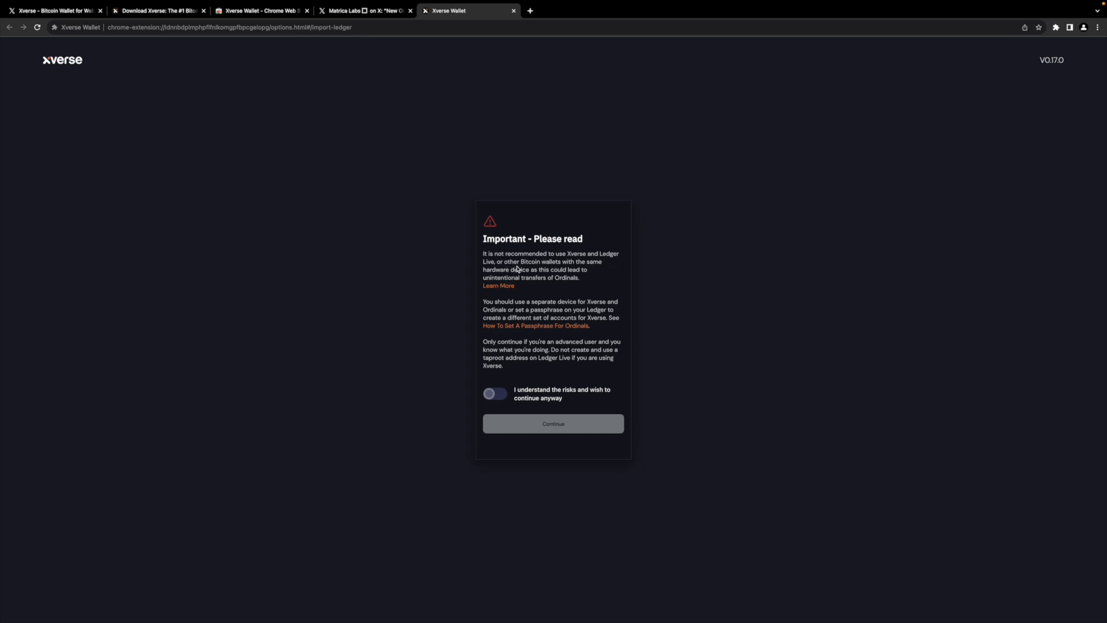
mouse_move(523, 277)
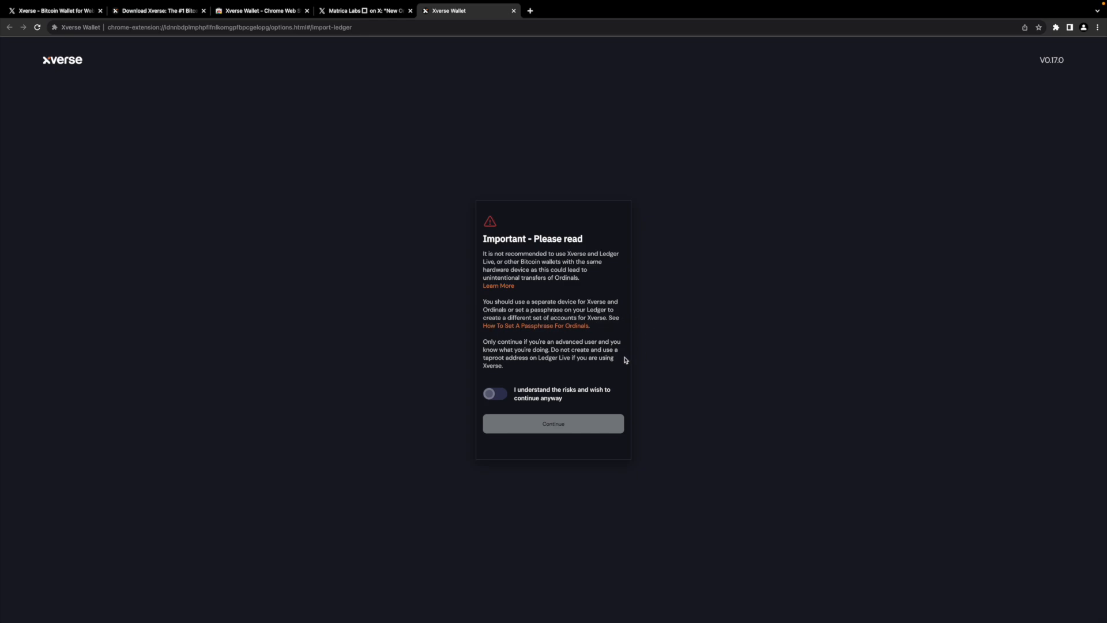
mouse_move(557, 325)
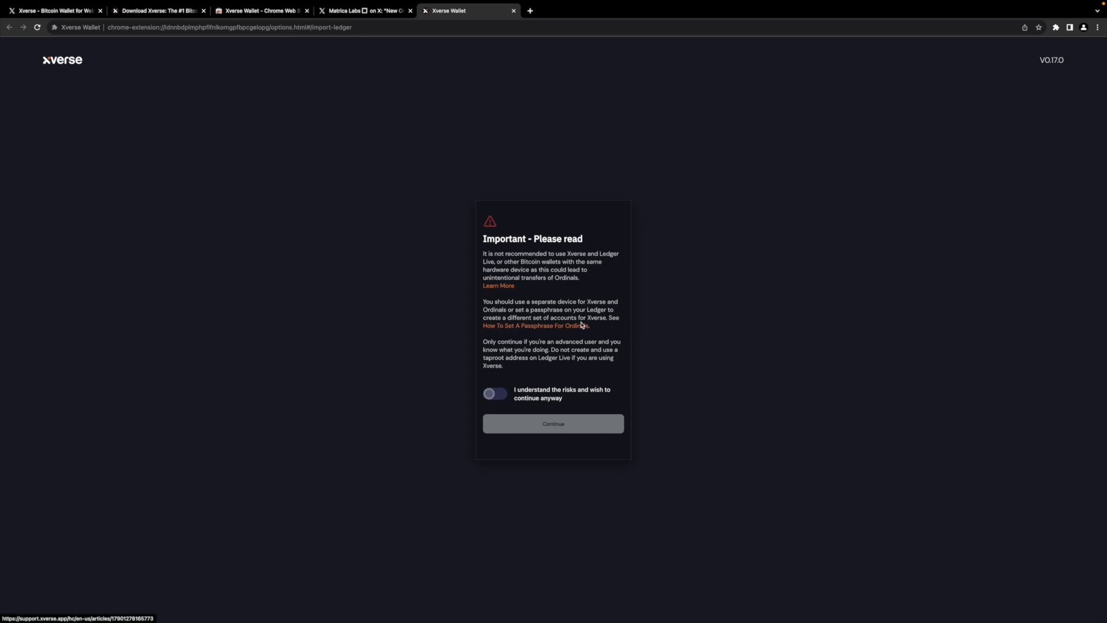
Step: Continue past the risk warning and pair the Ledger Nano X with Xverse
click(495, 394)
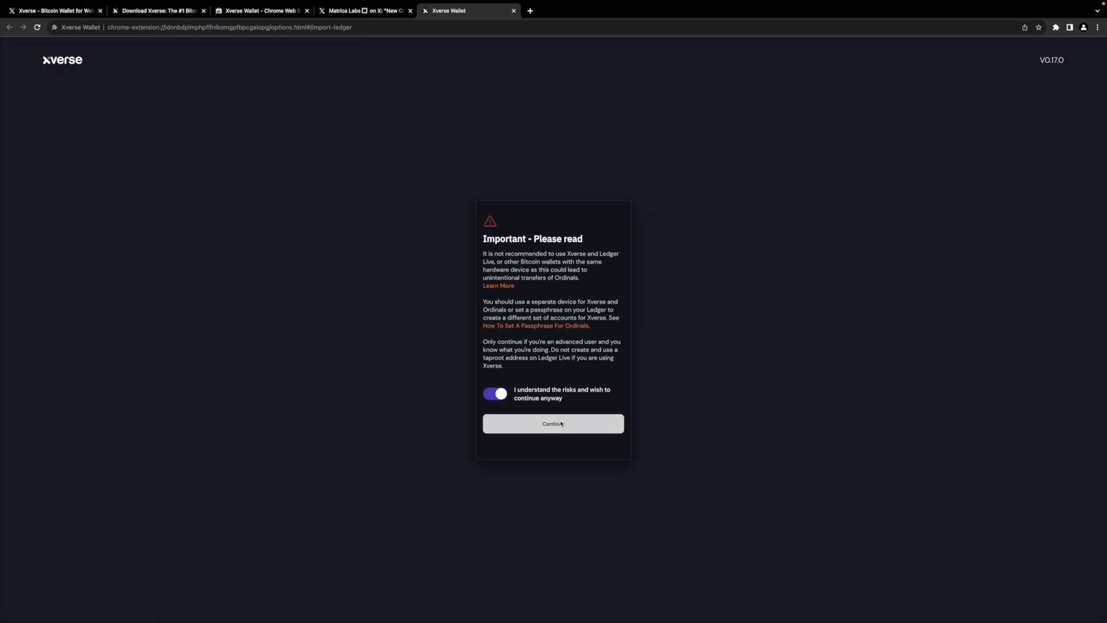
click(553, 423)
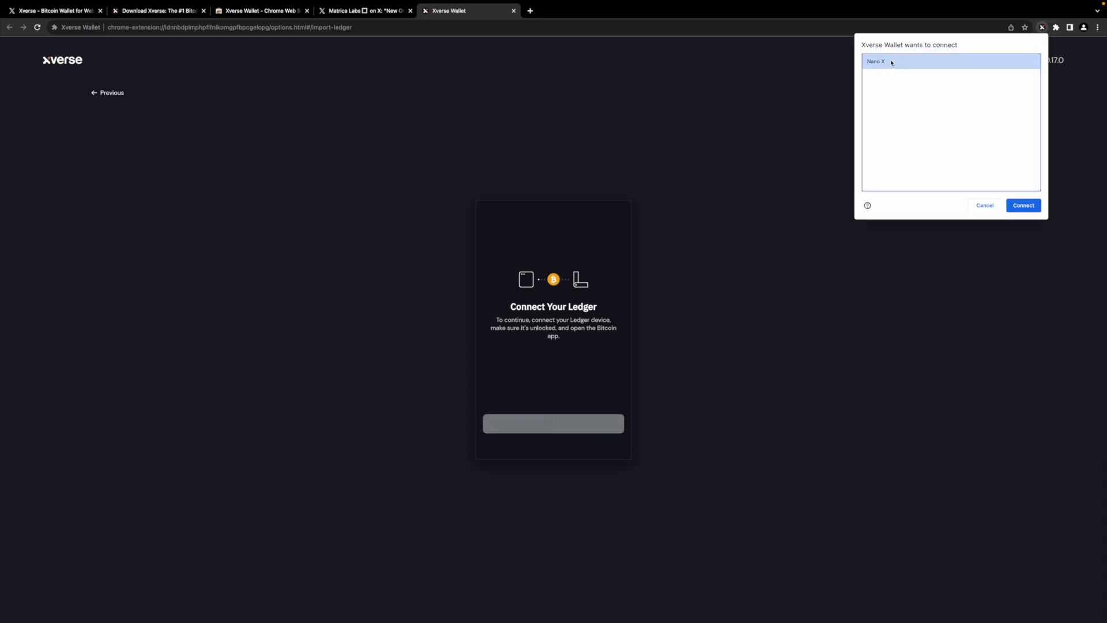
click(1022, 206)
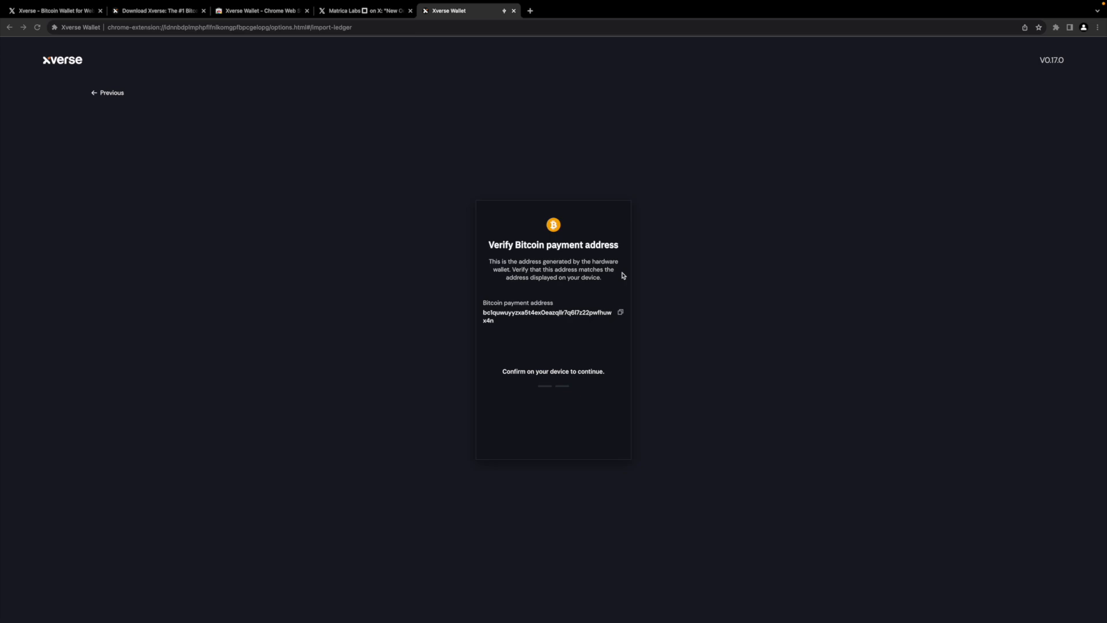
mouse_move(496, 283)
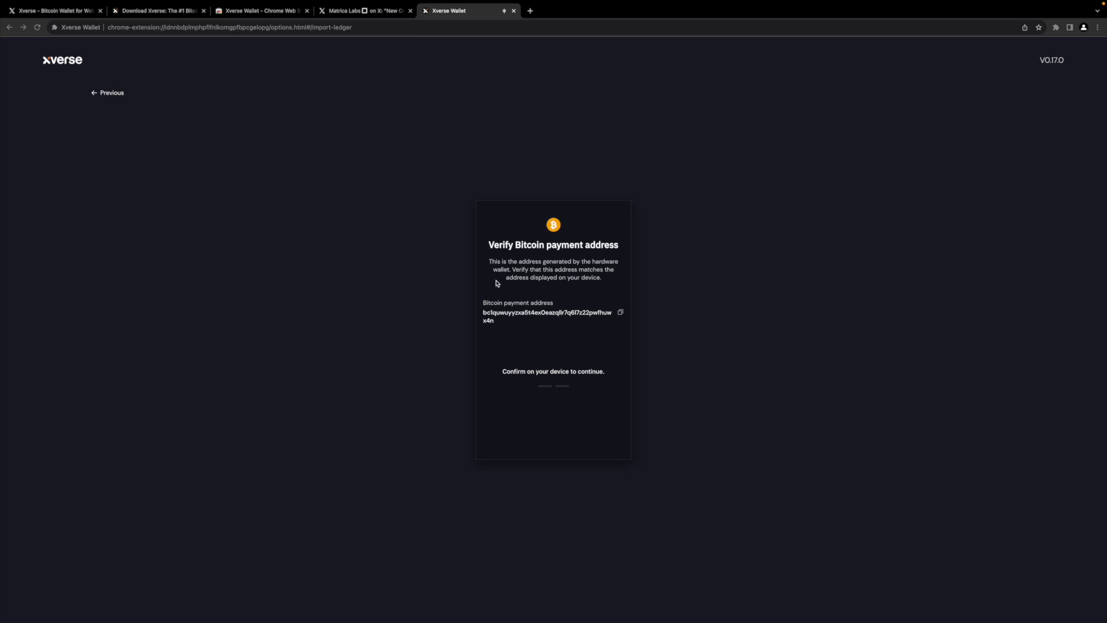
mouse_move(507, 325)
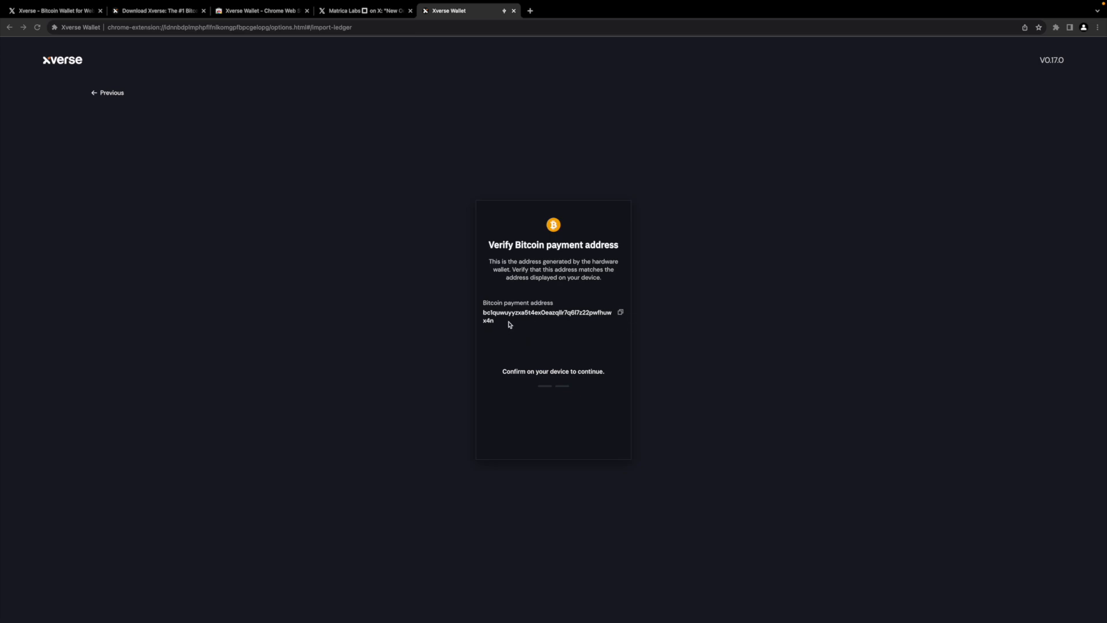
mouse_move(493, 318)
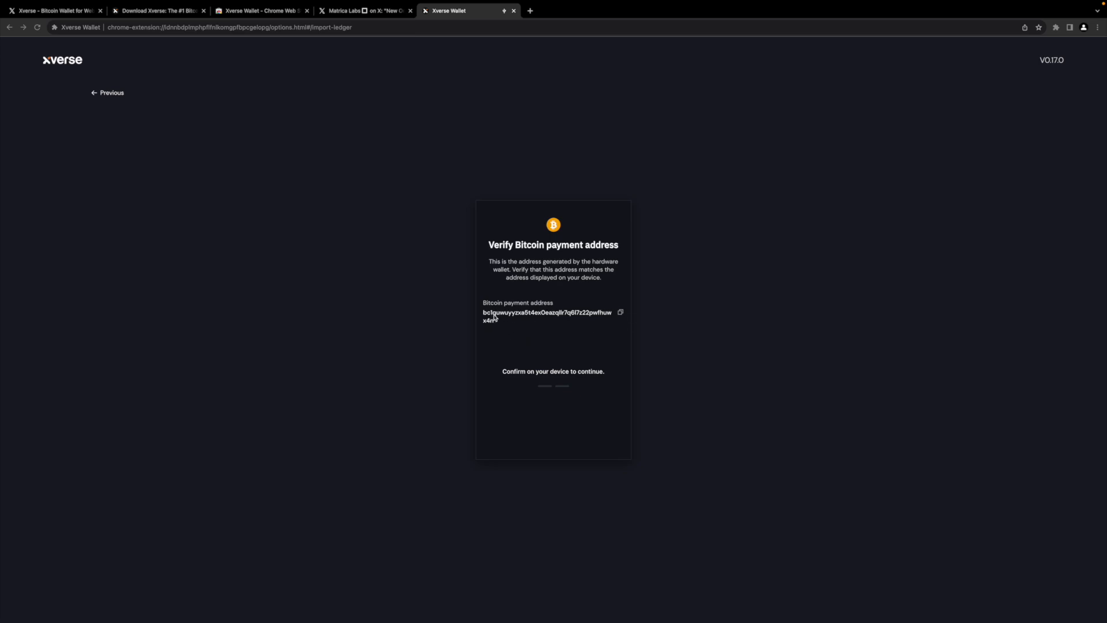
mouse_move(628, 316)
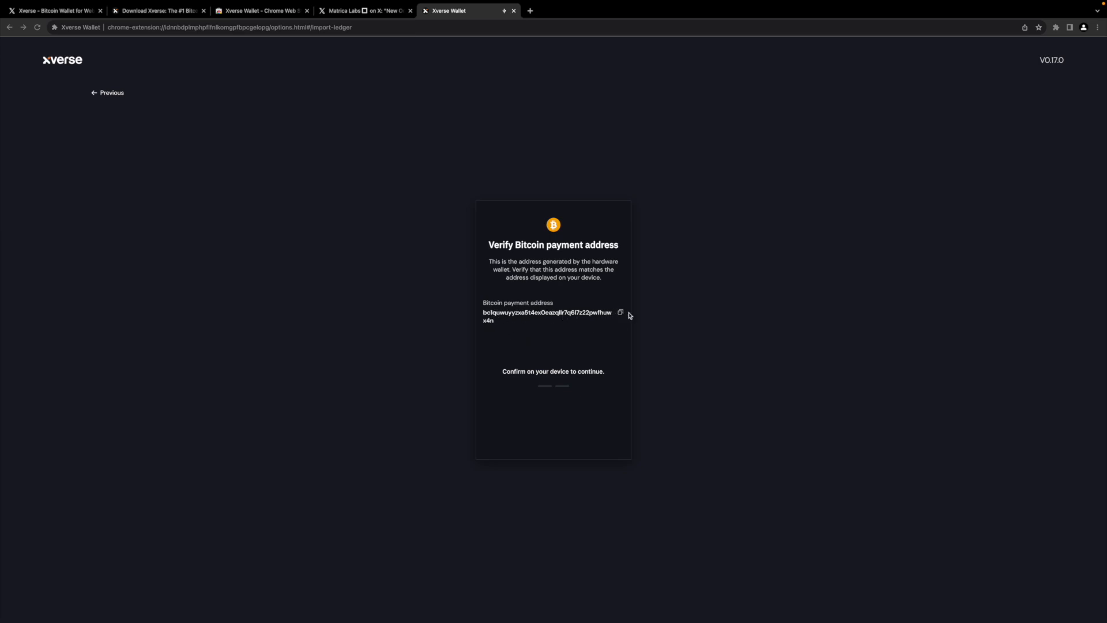
mouse_move(598, 319)
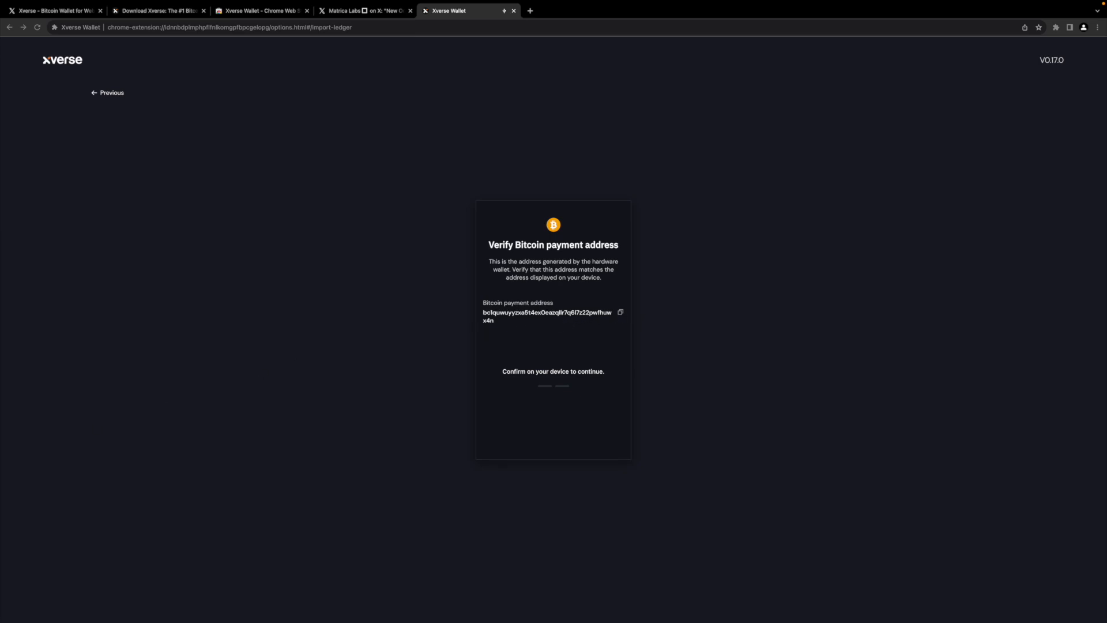
mouse_move(538, 370)
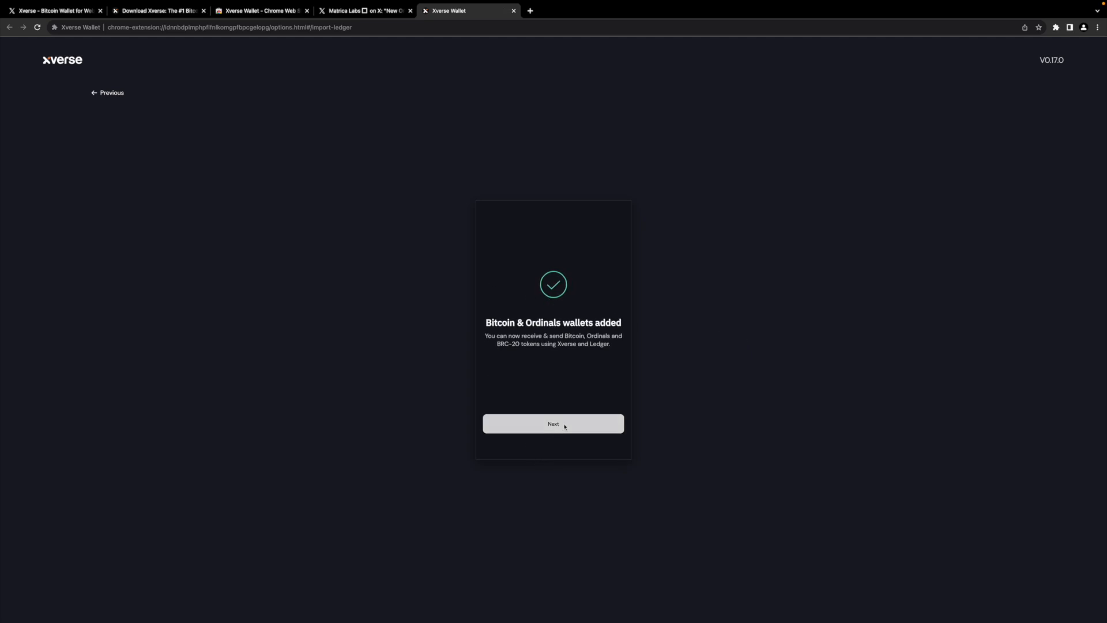
Step: Advance to the account-name step, keeping the name 'Ledger'
click(553, 423)
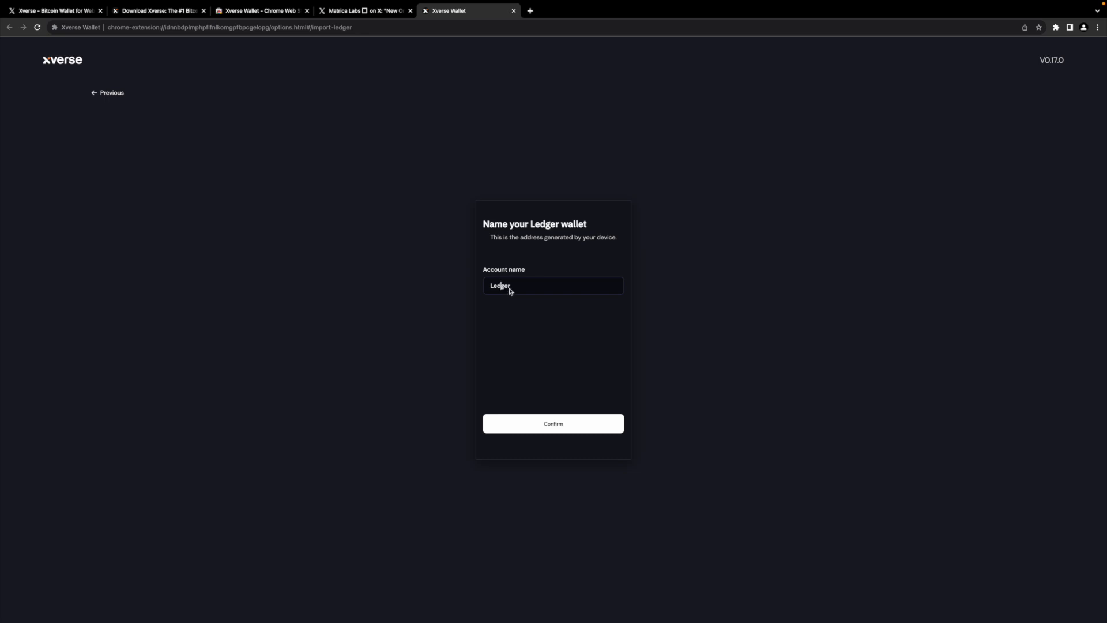
mouse_move(589, 296)
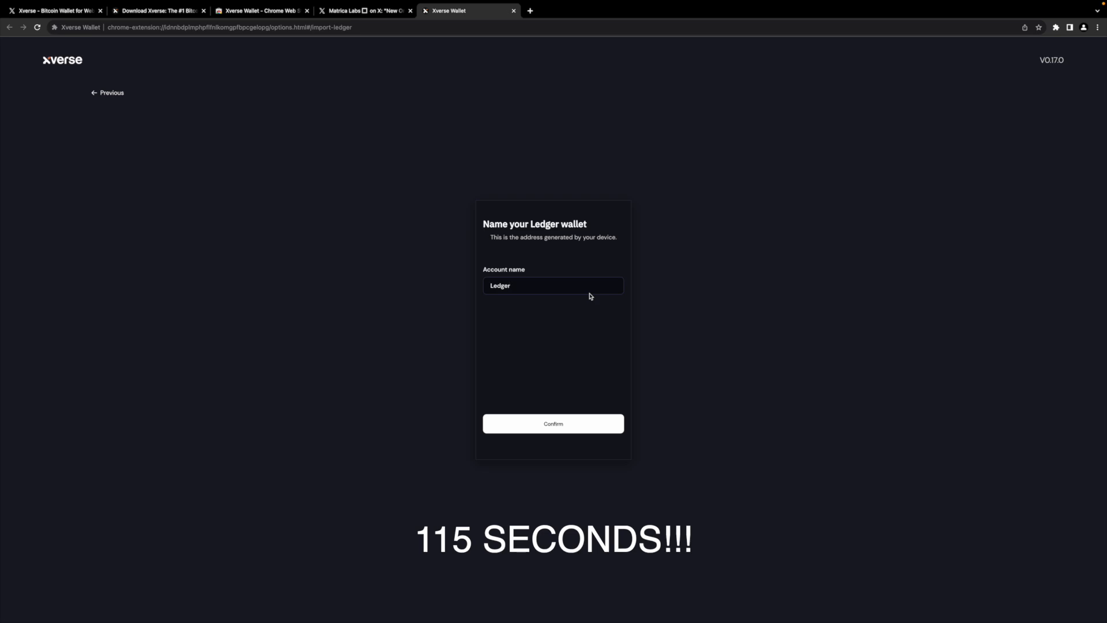
mouse_move(547, 388)
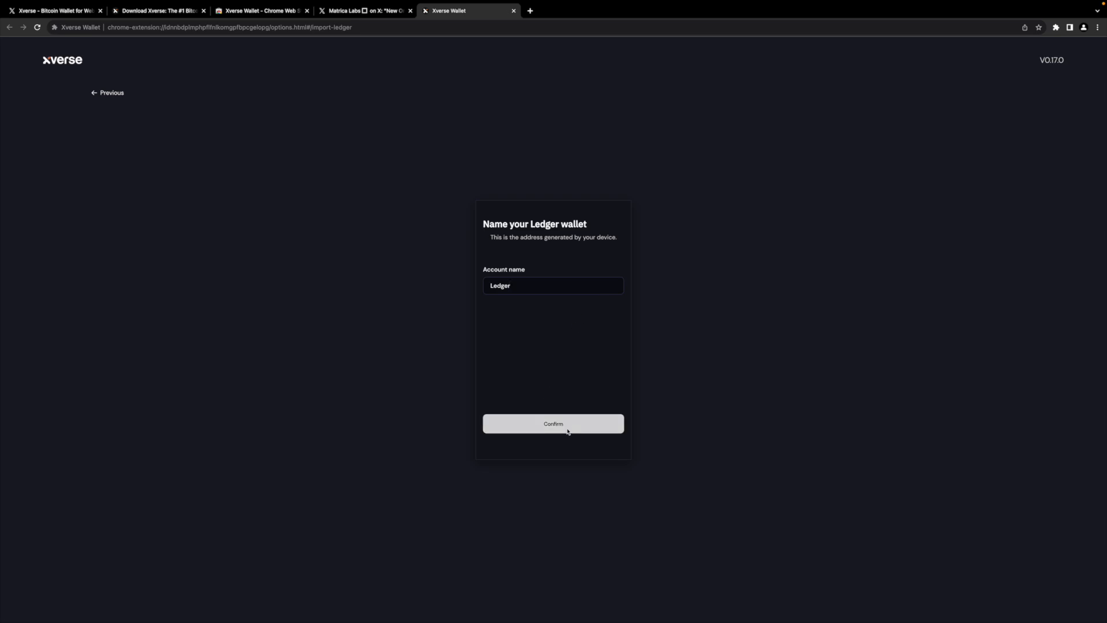
Step: Confirm the 'Ledger' account, then view its Bitcoin and Ordinals receive addresses
click(553, 423)
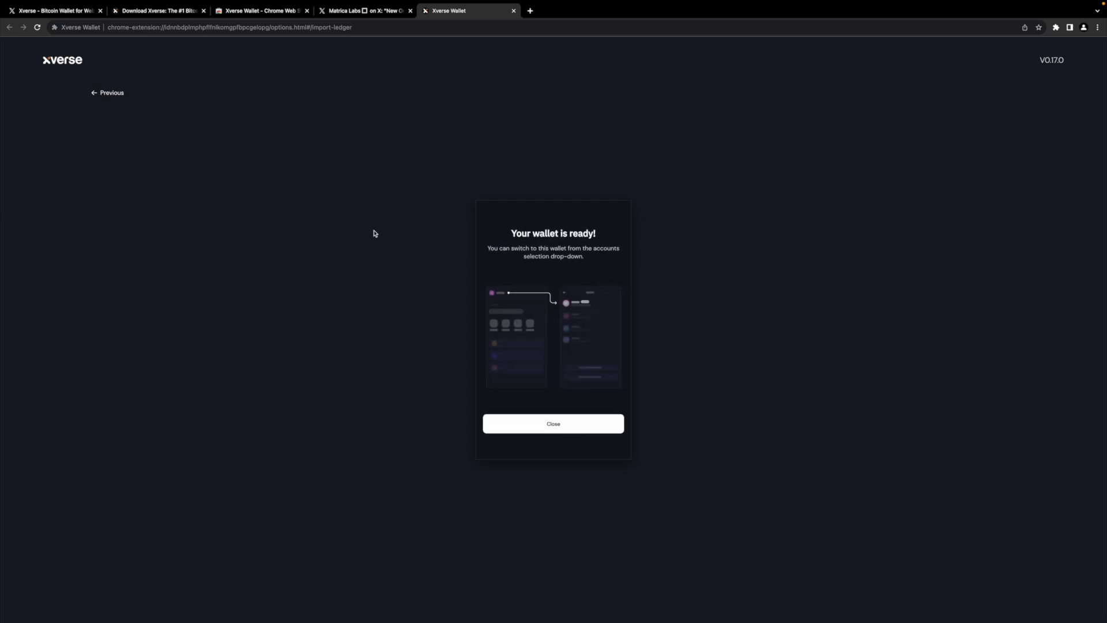
mouse_move(455, 200)
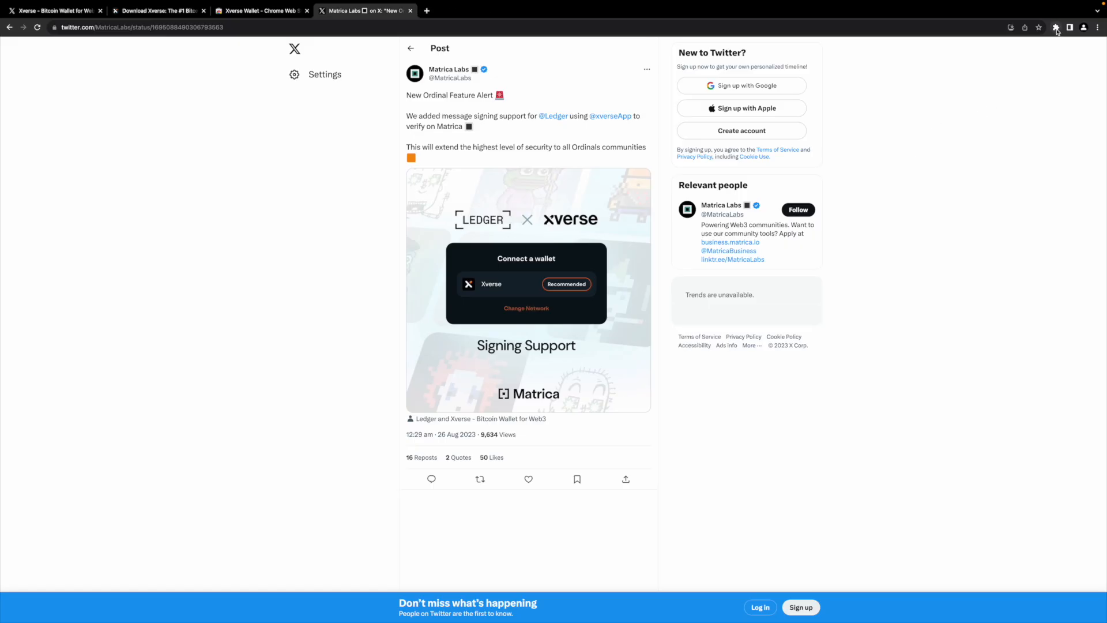
click(1041, 27)
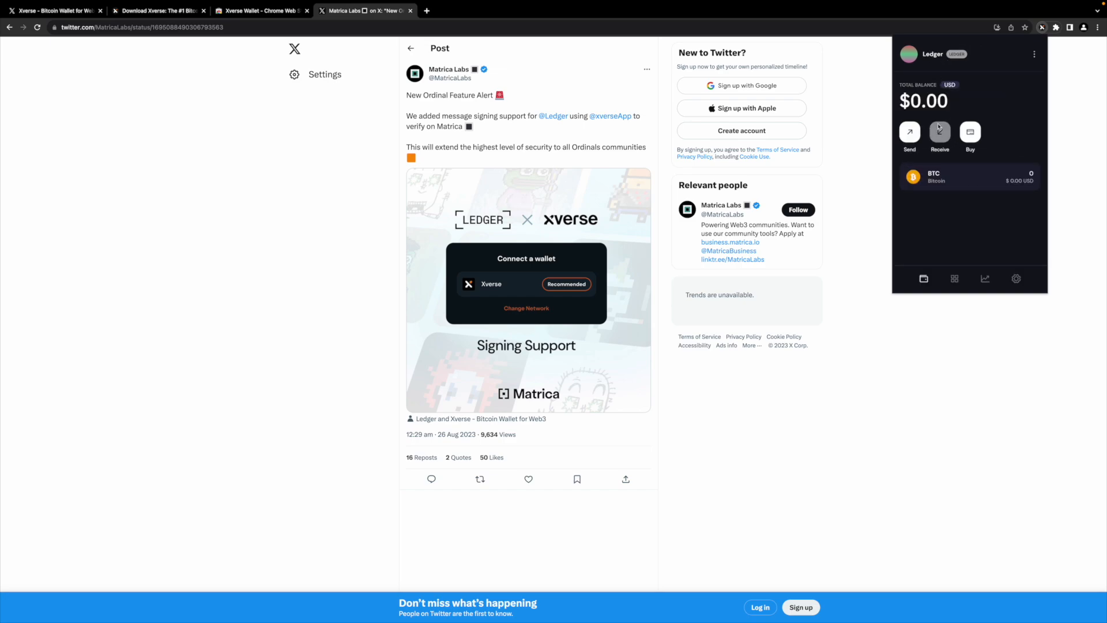
click(940, 132)
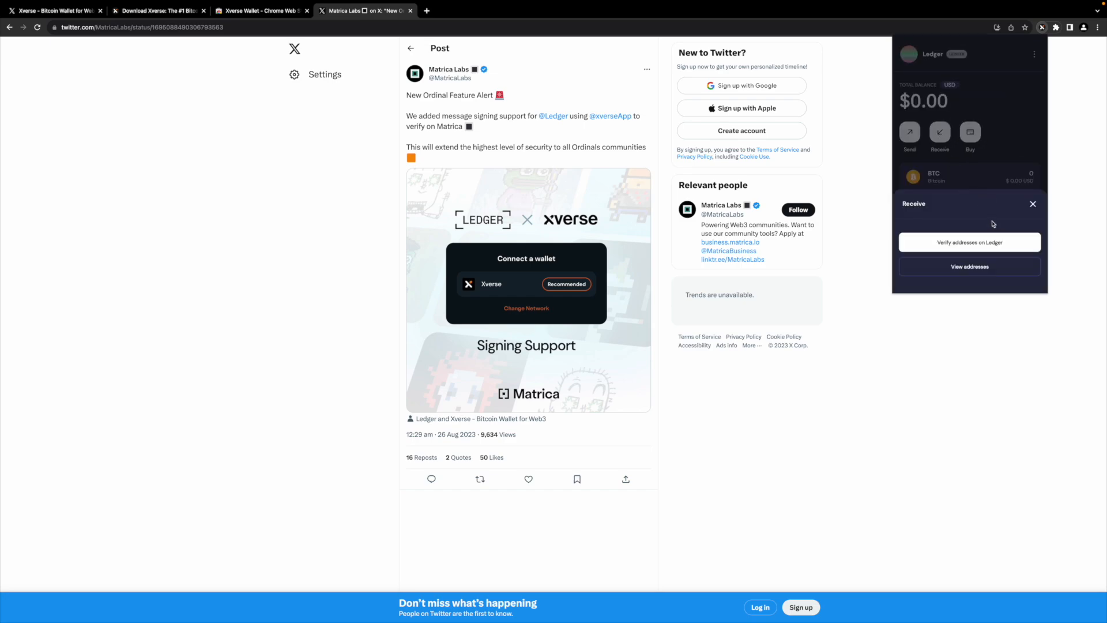
mouse_move(969, 267)
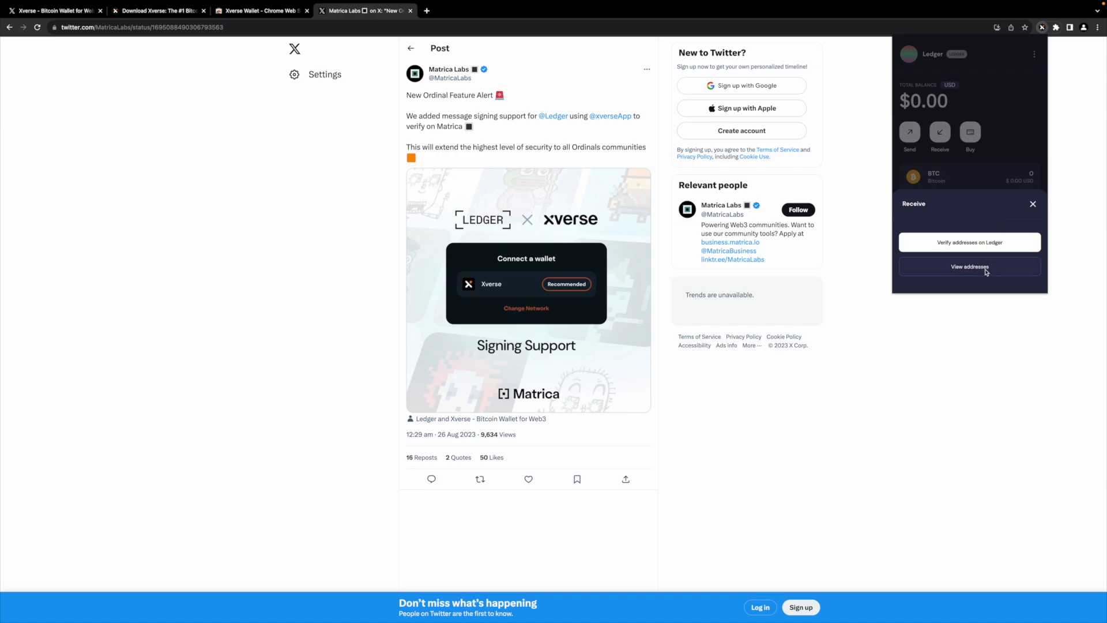
click(968, 267)
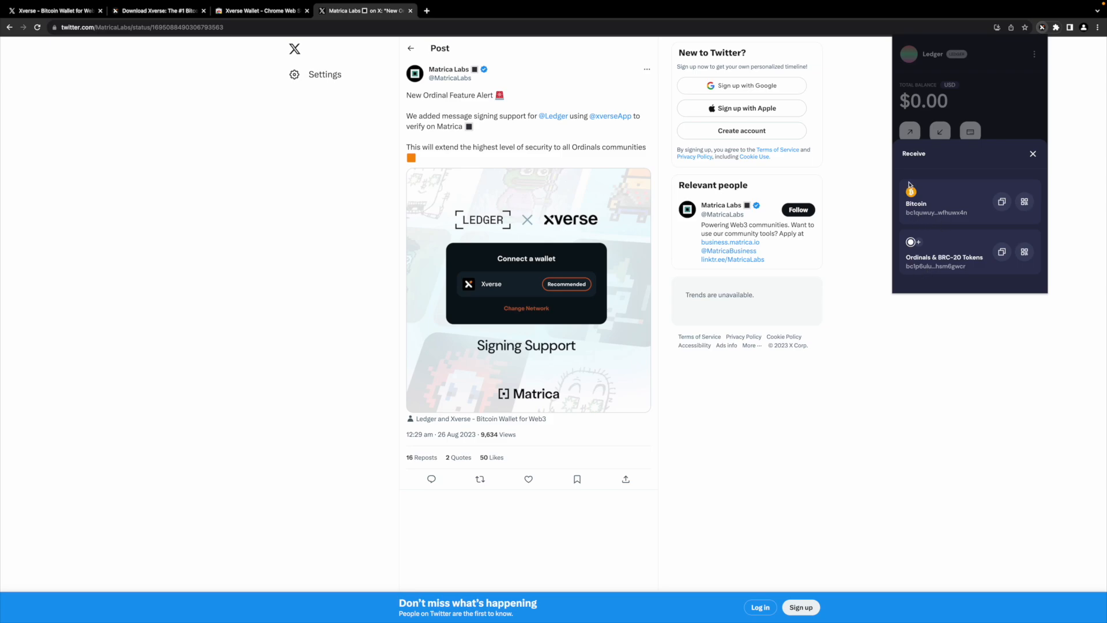
mouse_move(916, 274)
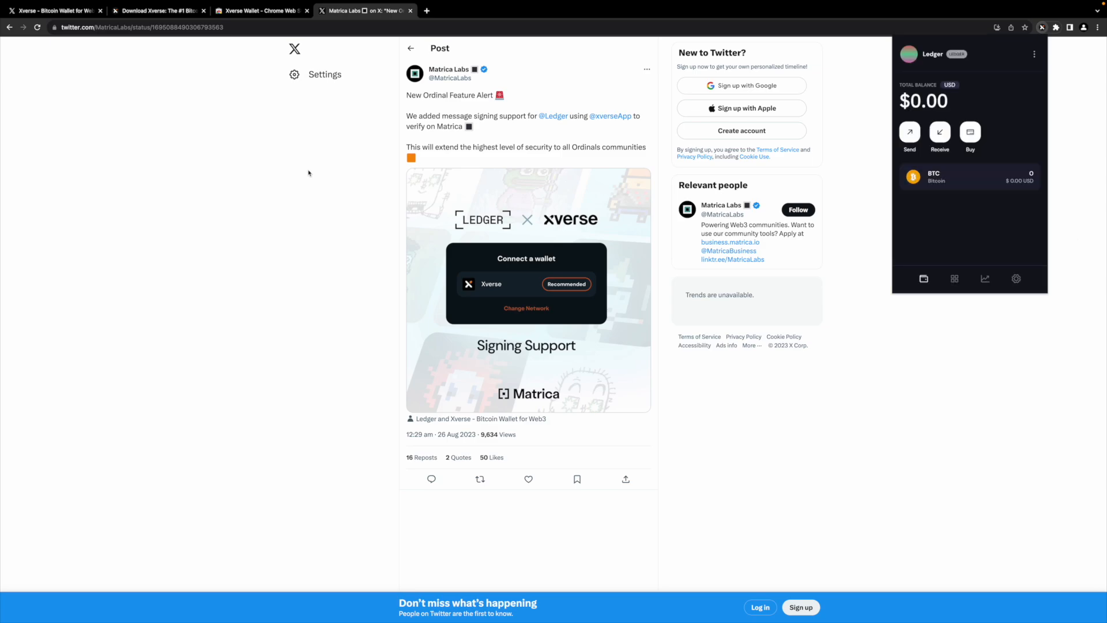
mouse_move(226, 193)
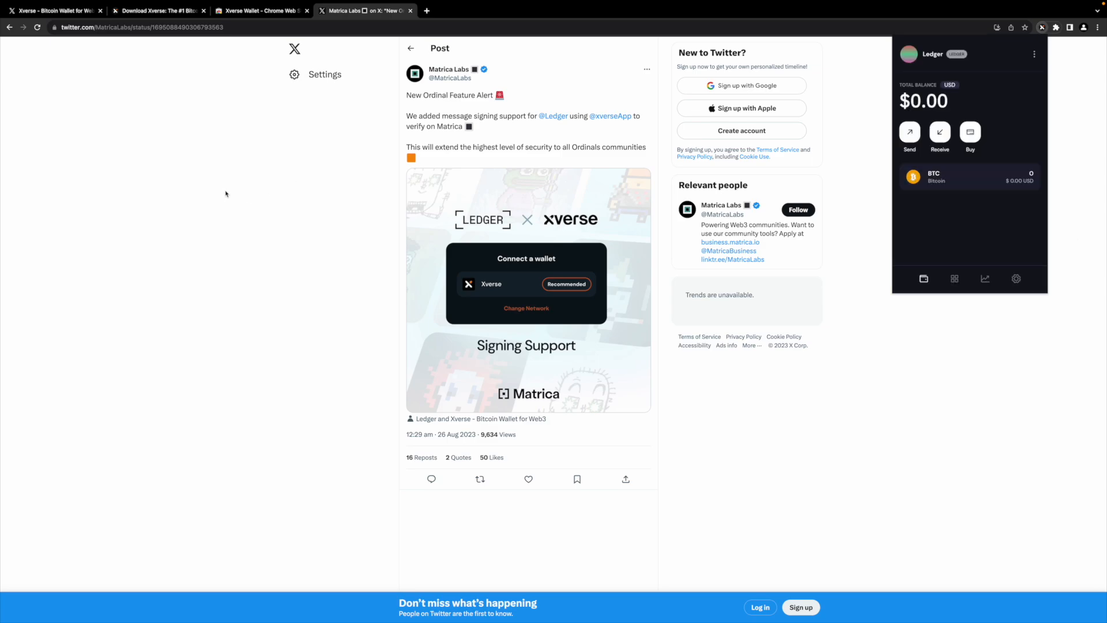
mouse_move(256, 56)
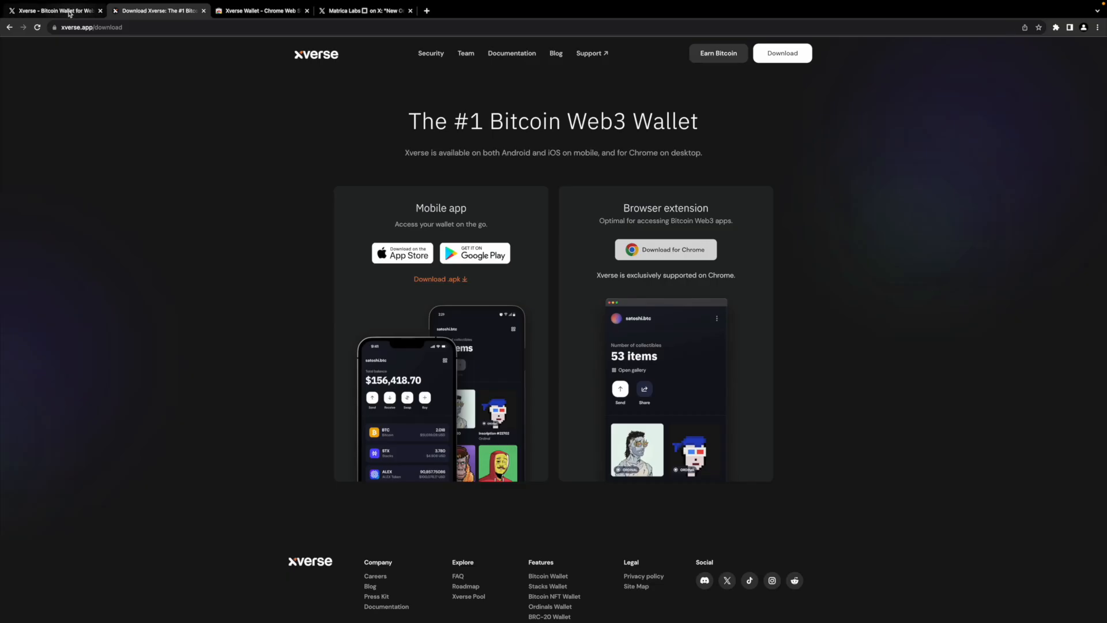
Step: Go from the Matrica post to the Matrica site and open profile Settings
click(364, 10)
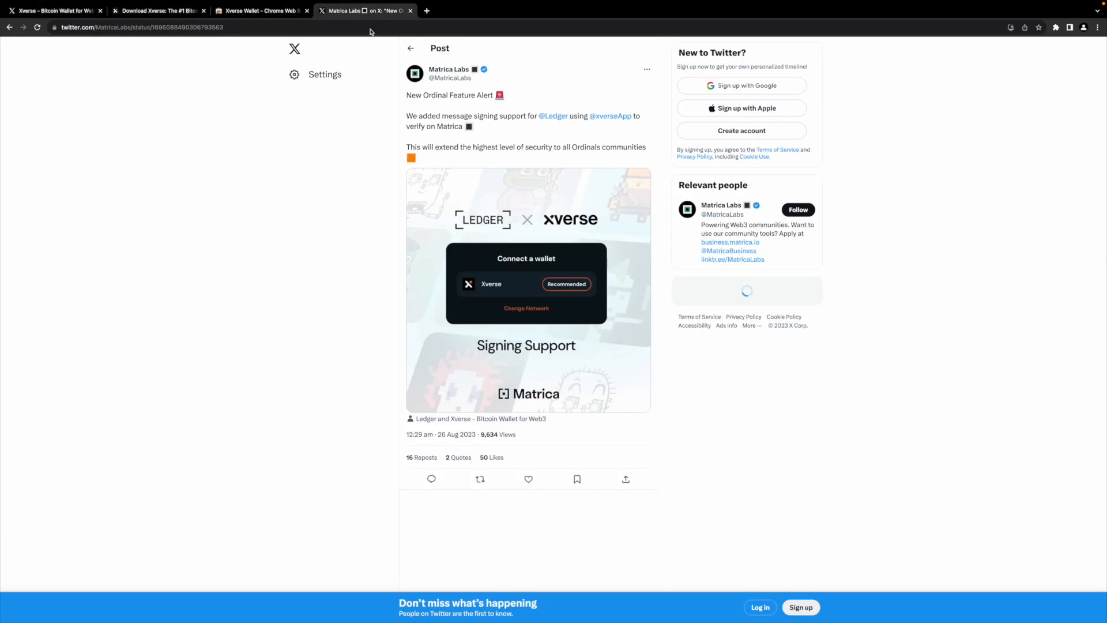
click(449, 69)
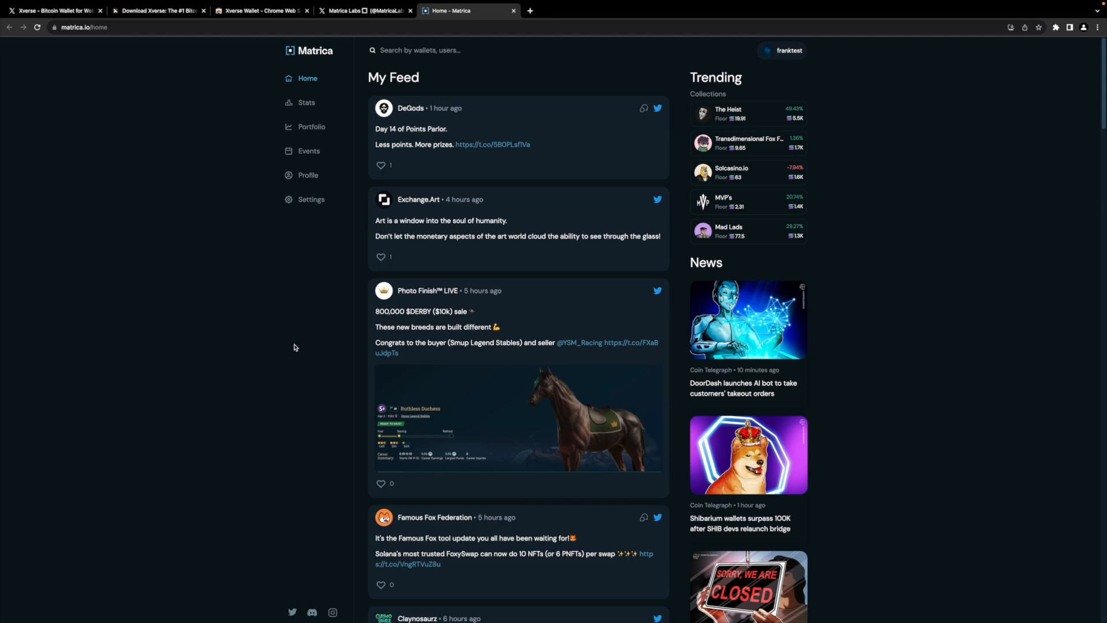
mouse_move(295, 231)
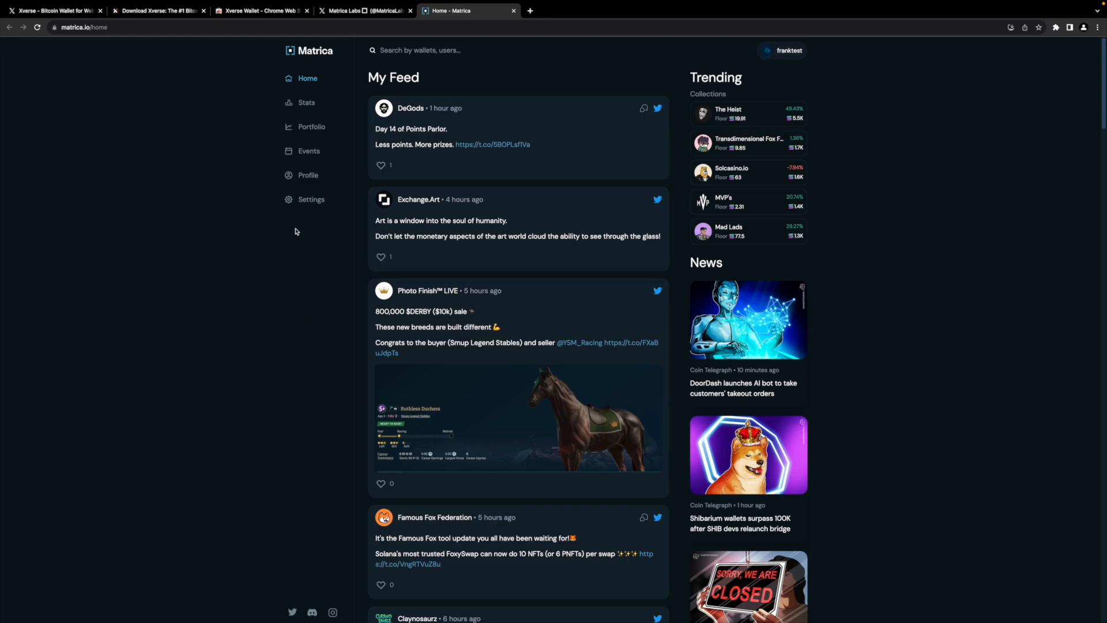
mouse_move(259, 284)
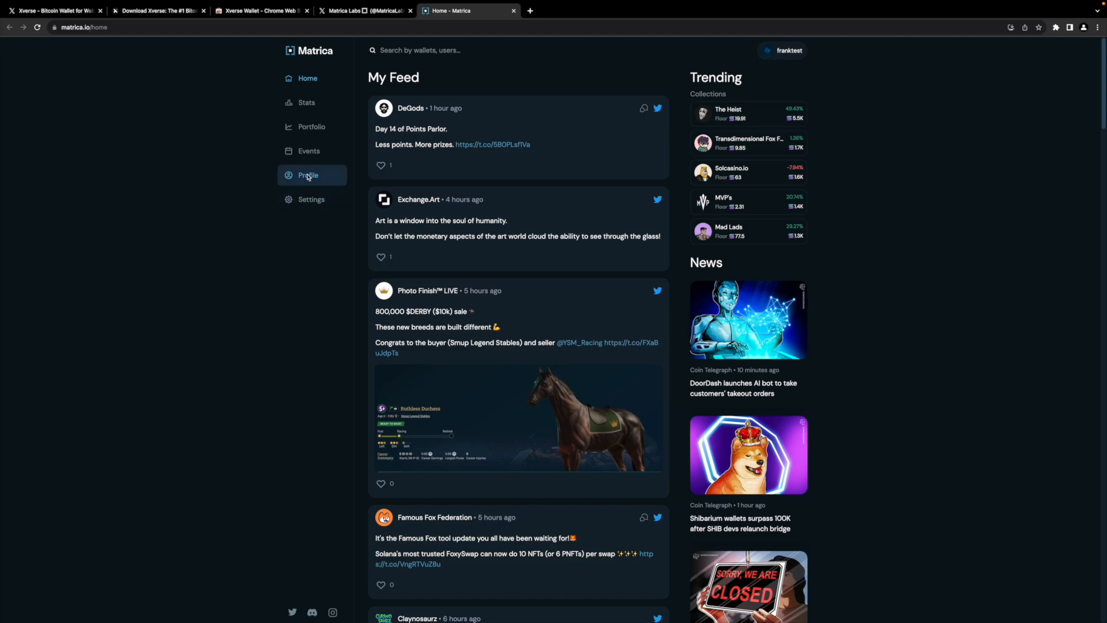
click(308, 175)
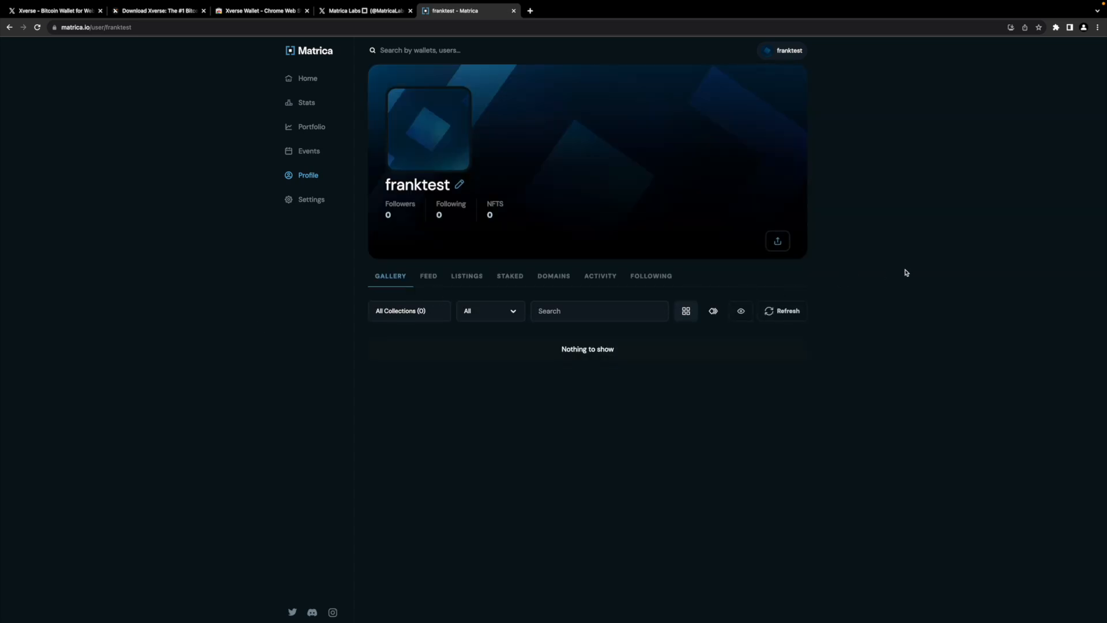
click(312, 200)
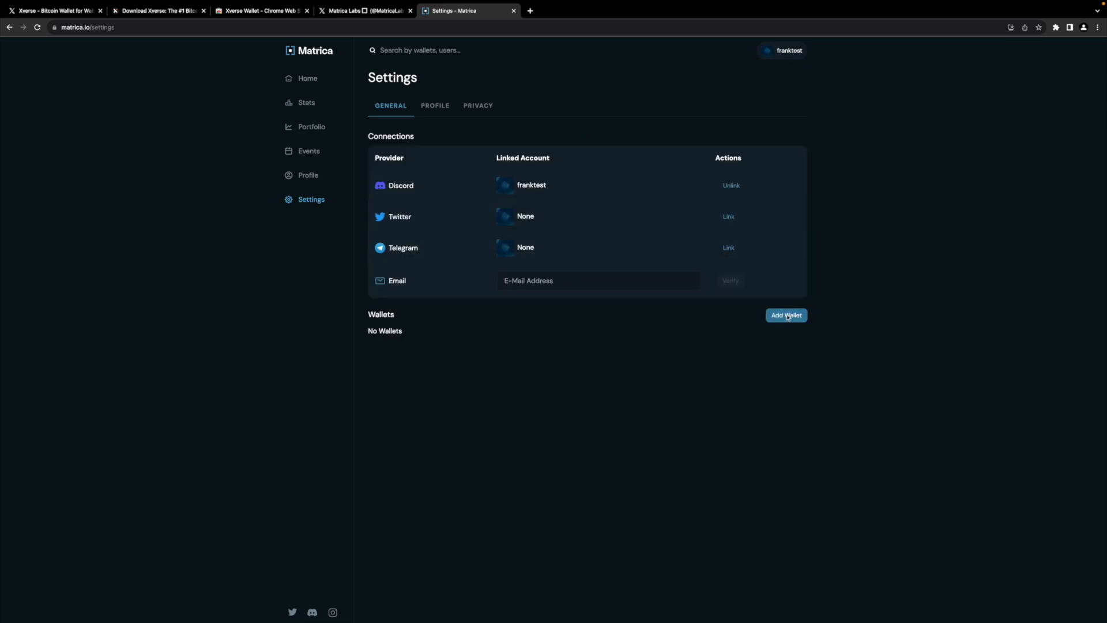
Step: Add a wallet, sign the verification message, then close the dialog after the null userId error
click(785, 315)
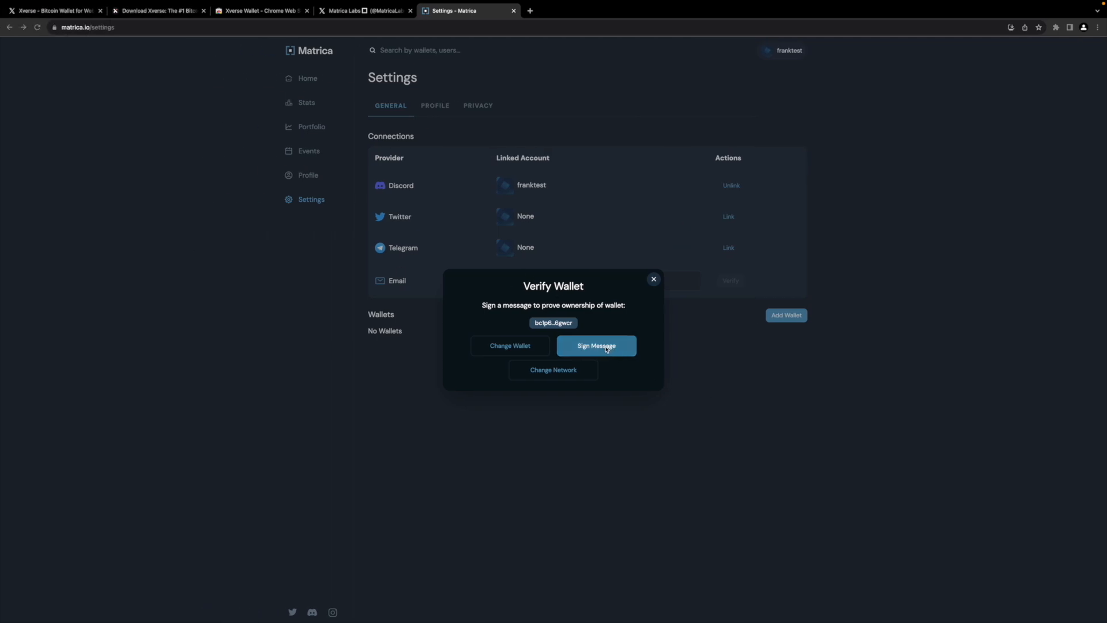
click(596, 346)
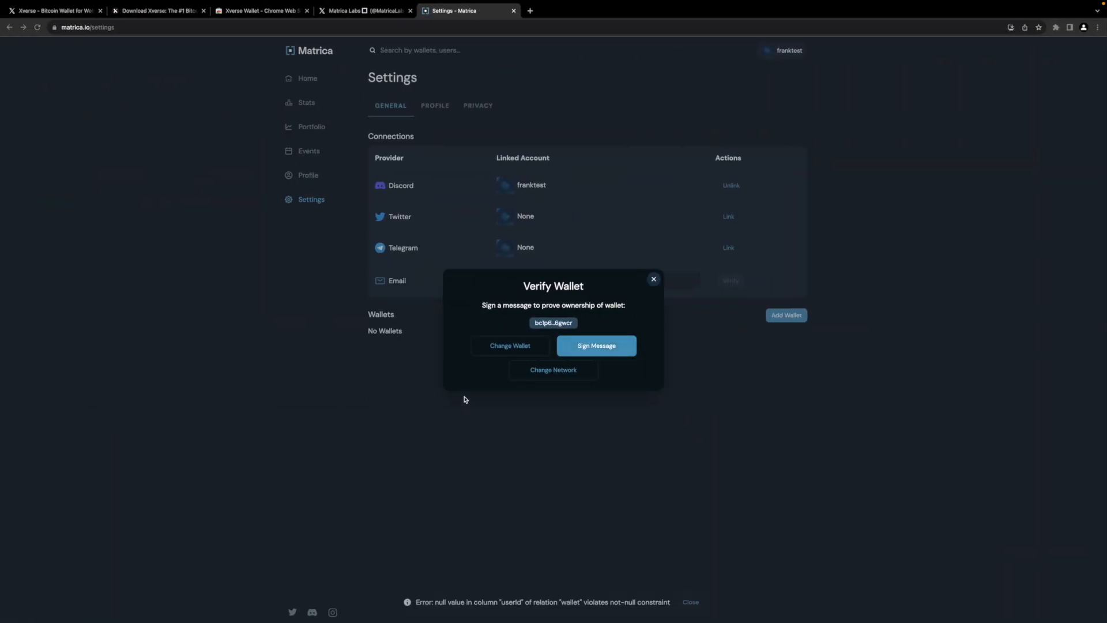
mouse_move(503, 610)
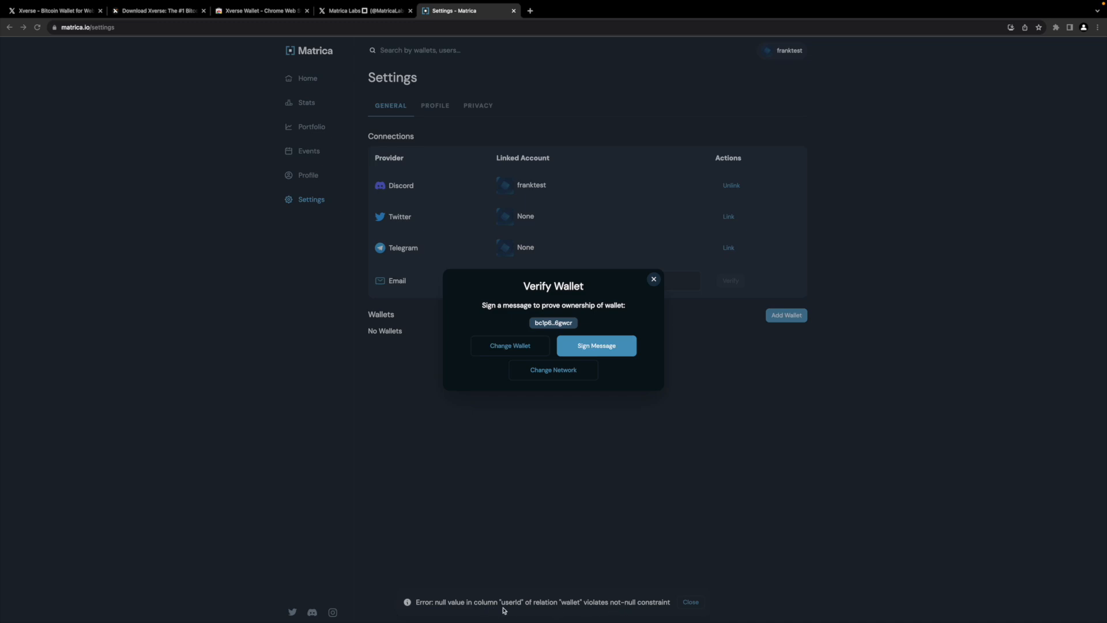
mouse_move(605, 613)
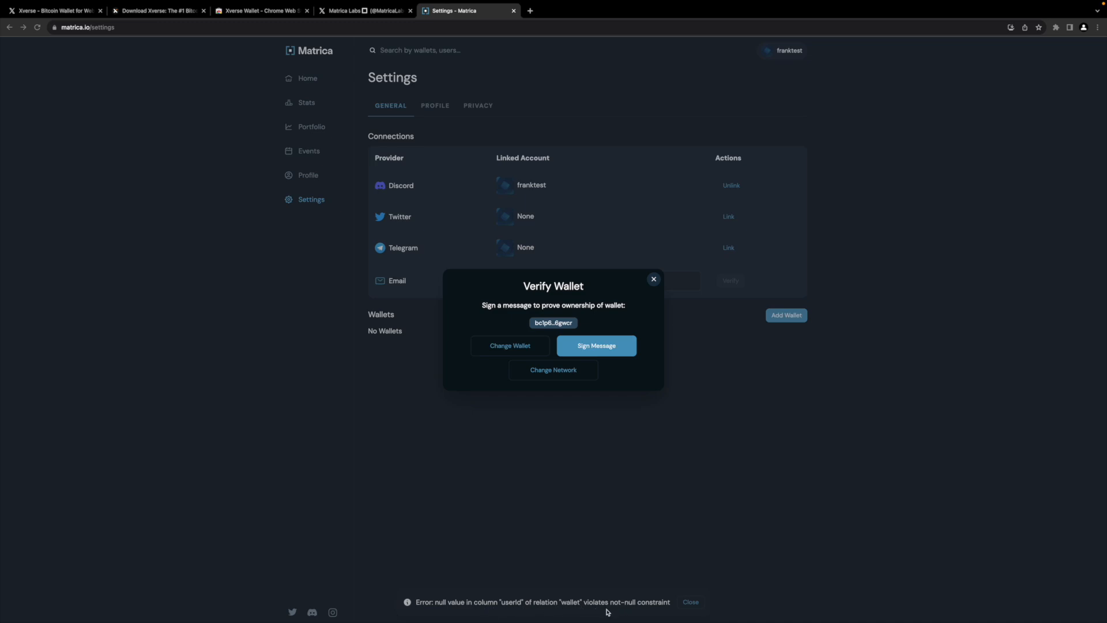
mouse_move(675, 609)
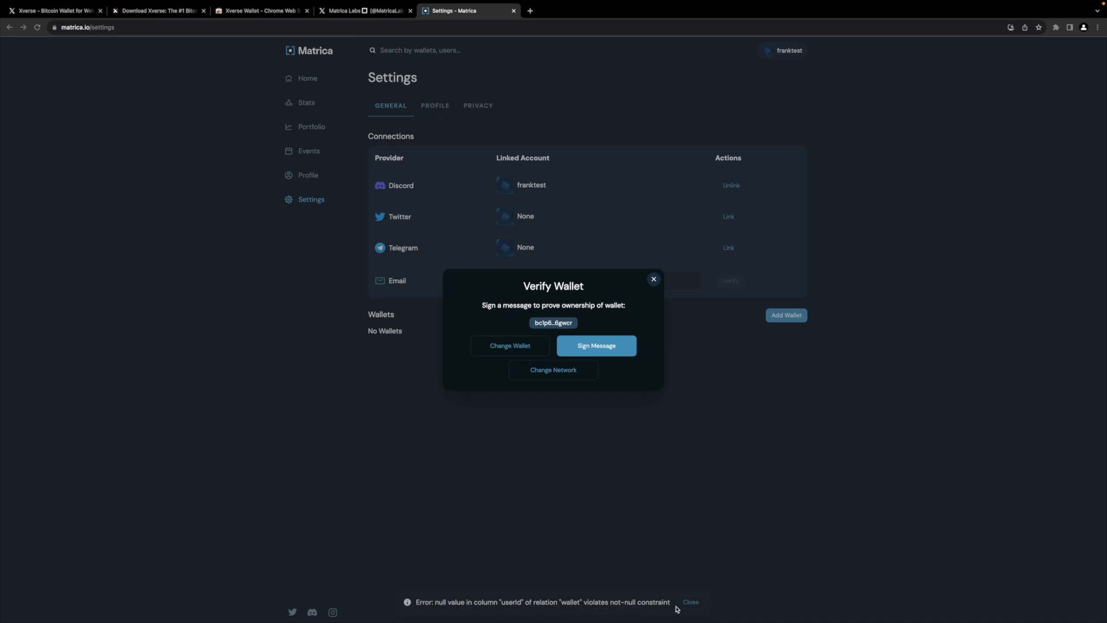
mouse_move(522, 450)
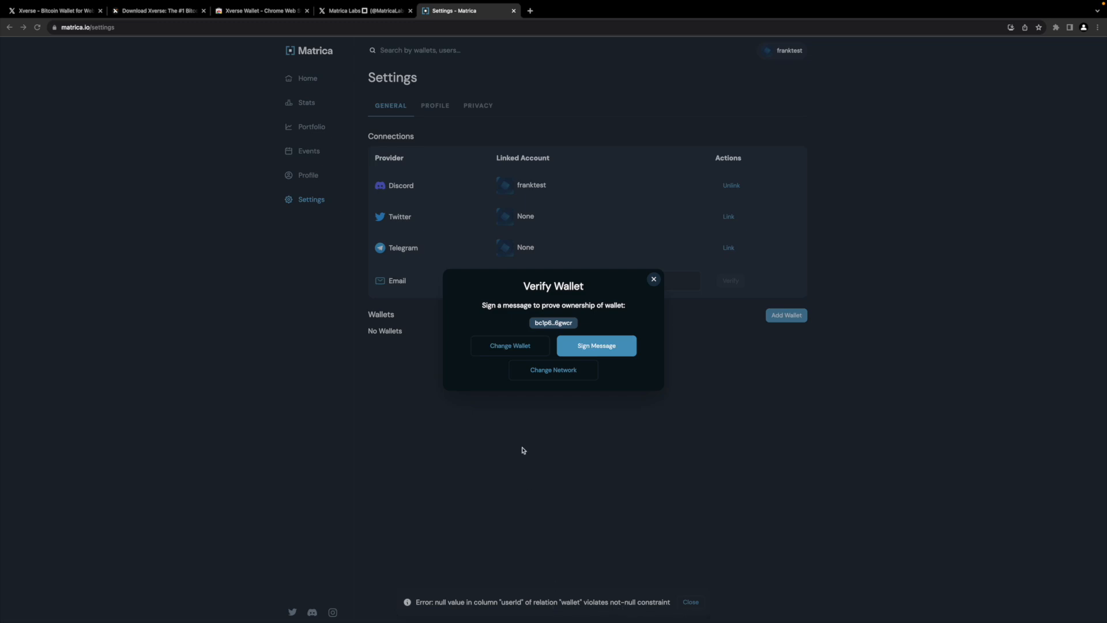
mouse_move(412, 607)
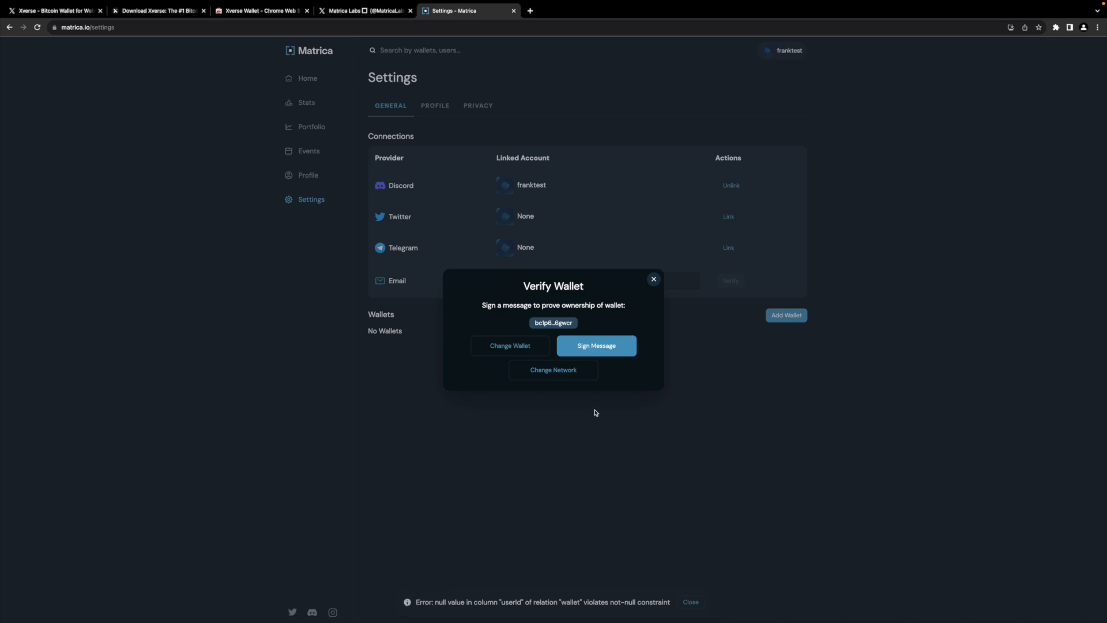
mouse_move(586, 409)
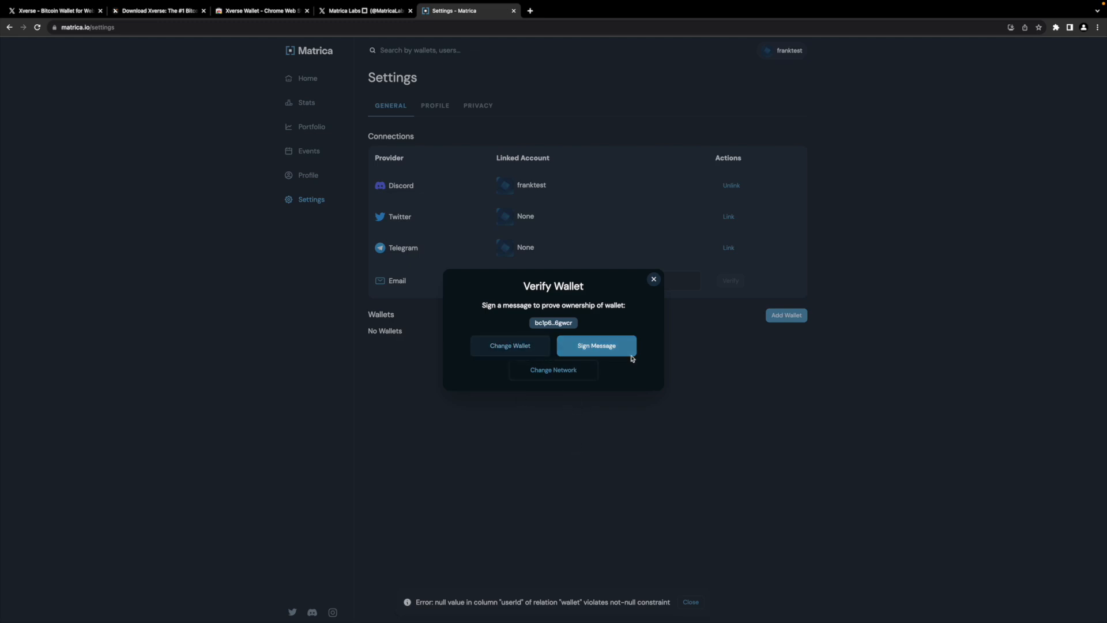
click(652, 279)
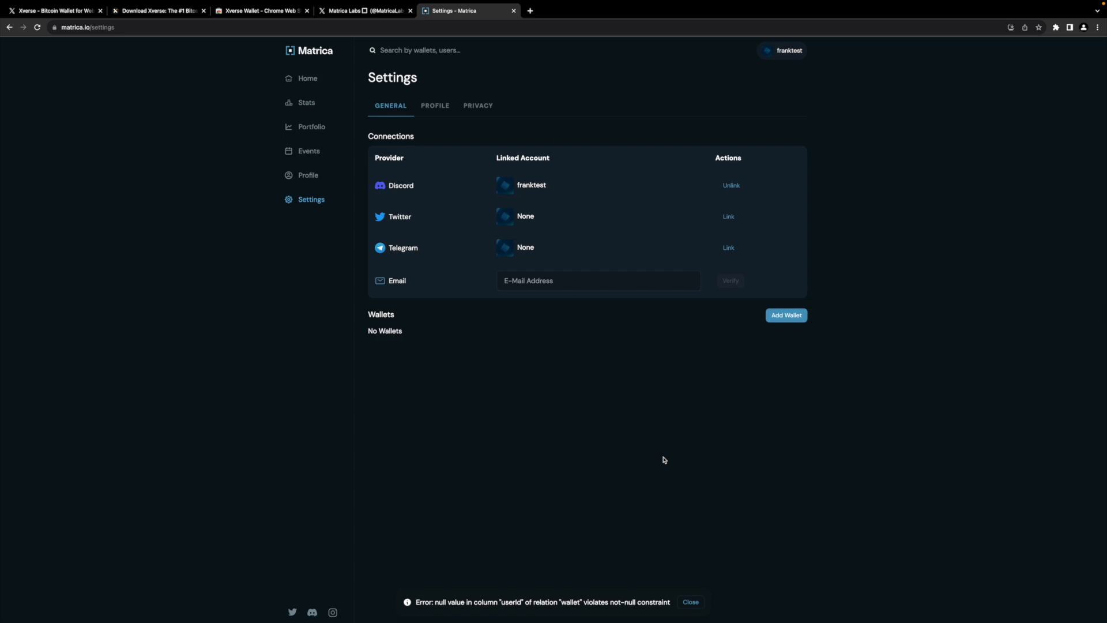
Step: Check the Ledger account's $2.47 BTC balance and its one Ordinals inscription in Xverse
click(1056, 27)
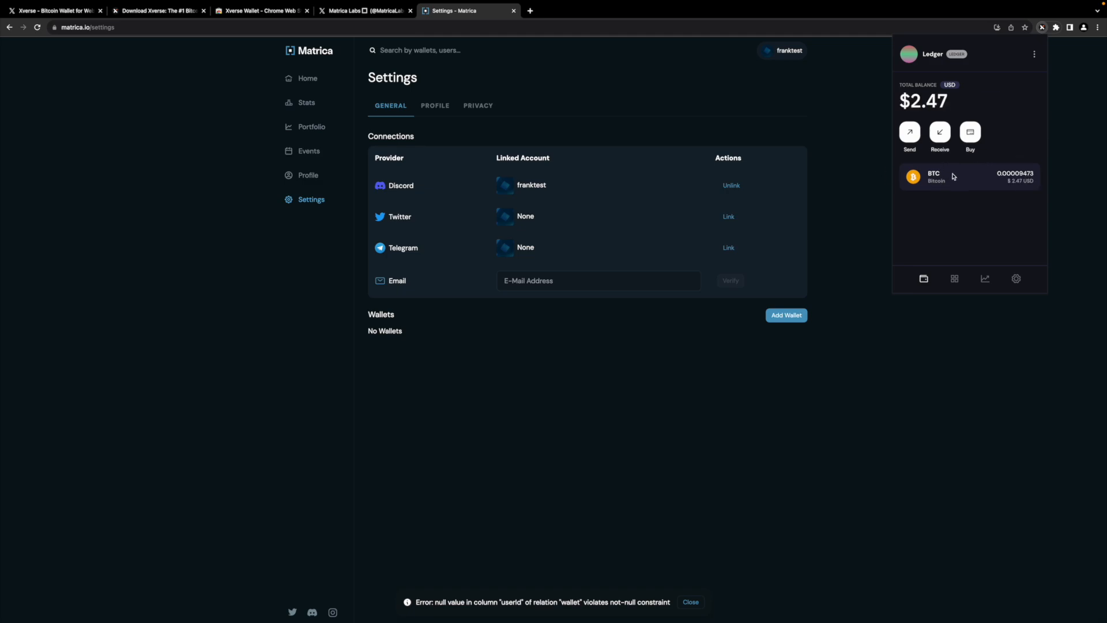
click(953, 278)
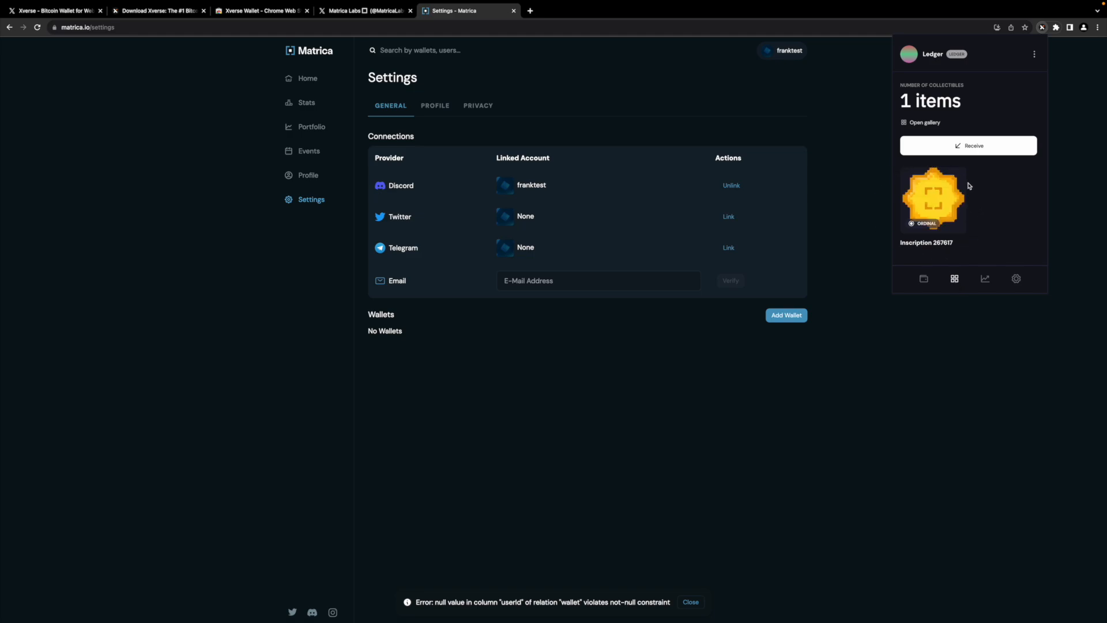
mouse_move(942, 256)
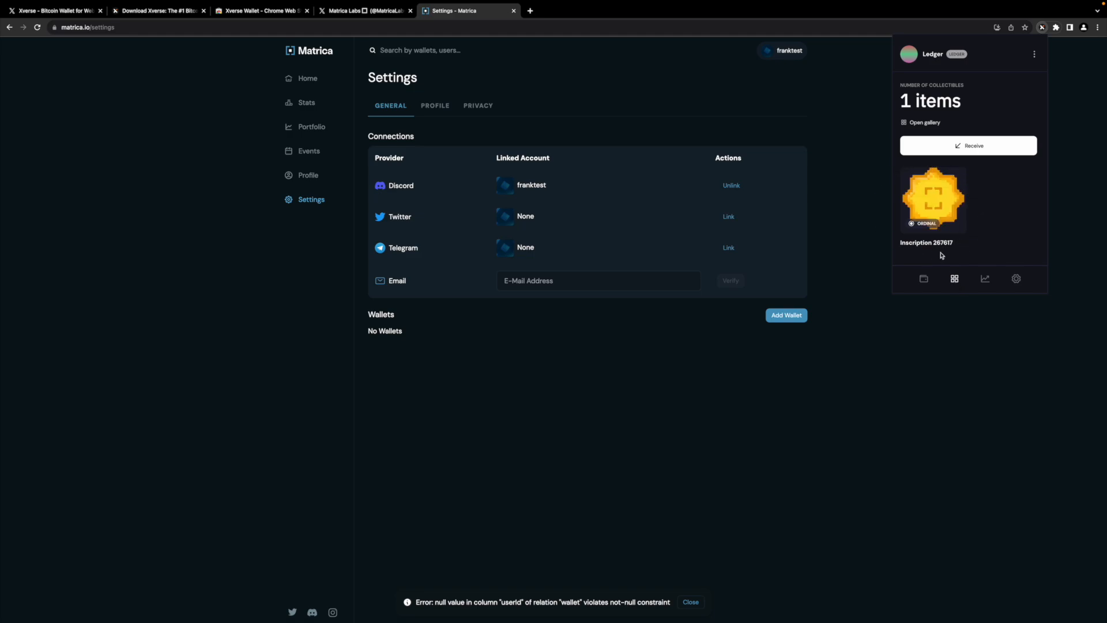
click(923, 278)
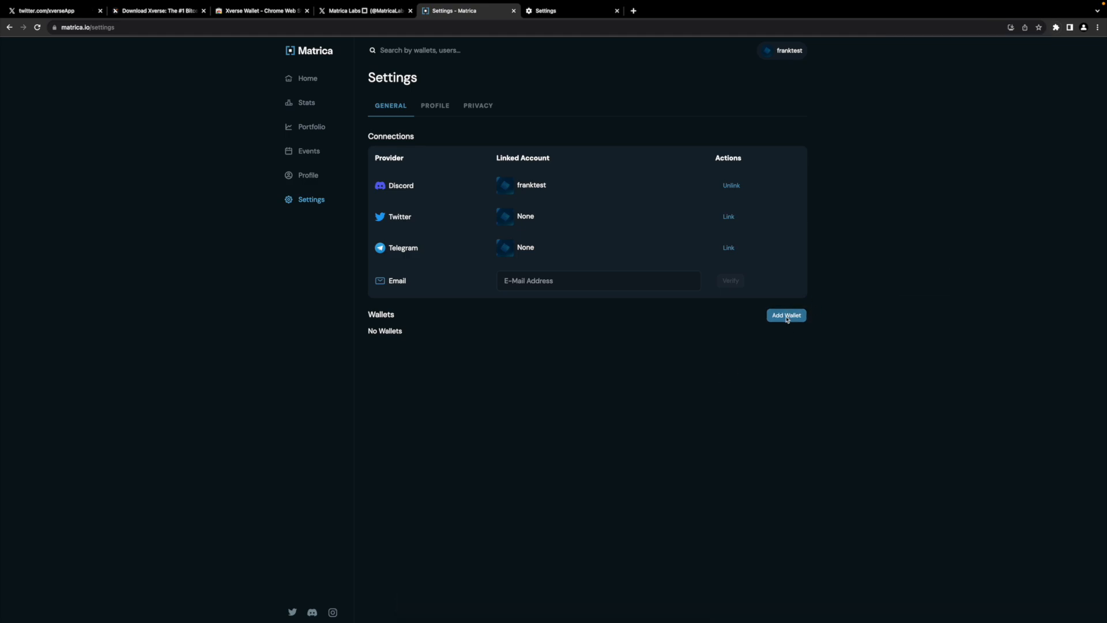
Step: Add and verify the Bitcoin wallet bc1p…gwcr so it is linked in Matrica
click(786, 315)
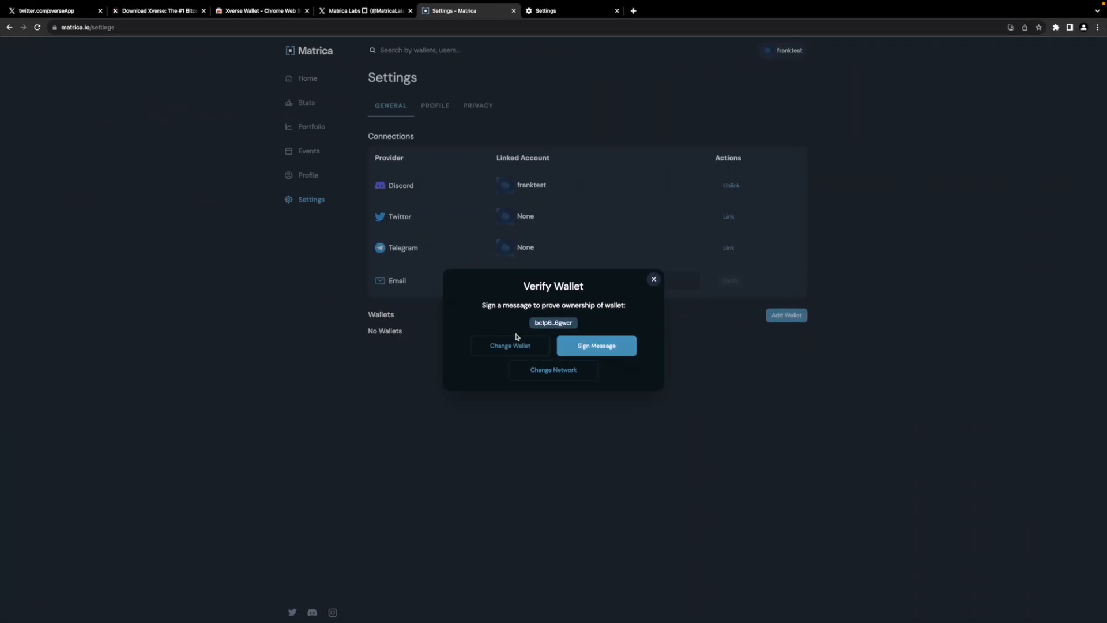
click(595, 345)
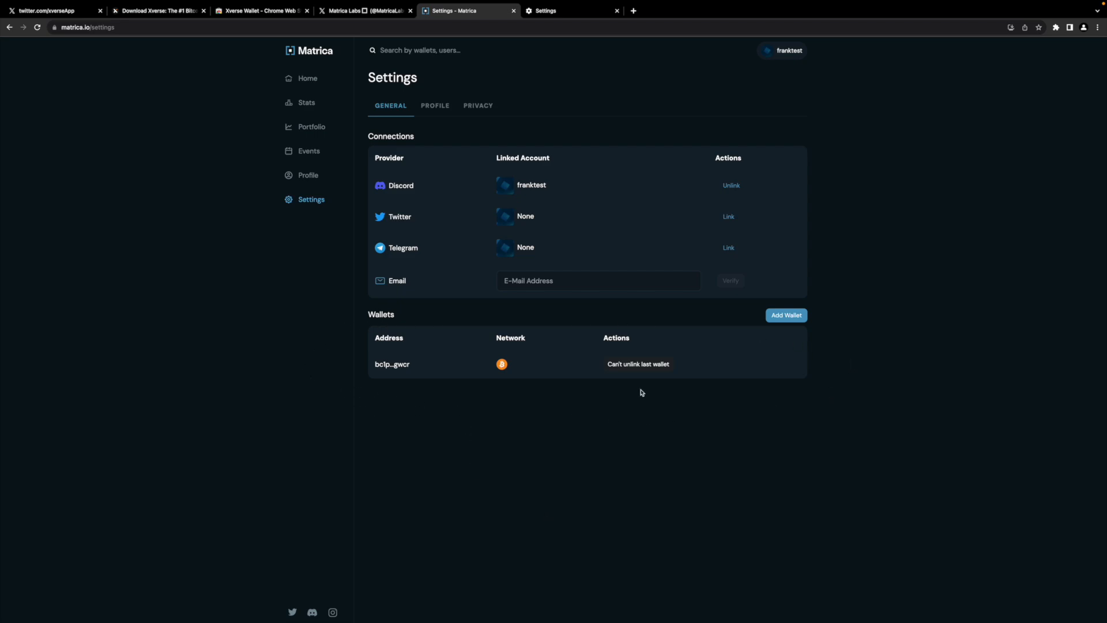
mouse_move(308, 150)
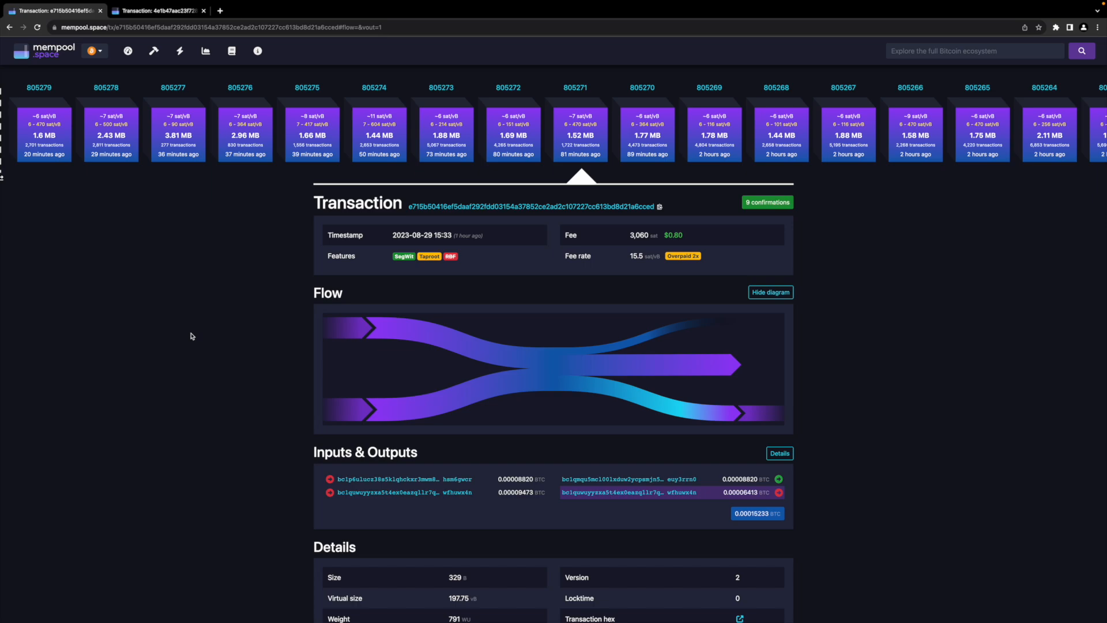
mouse_move(304, 335)
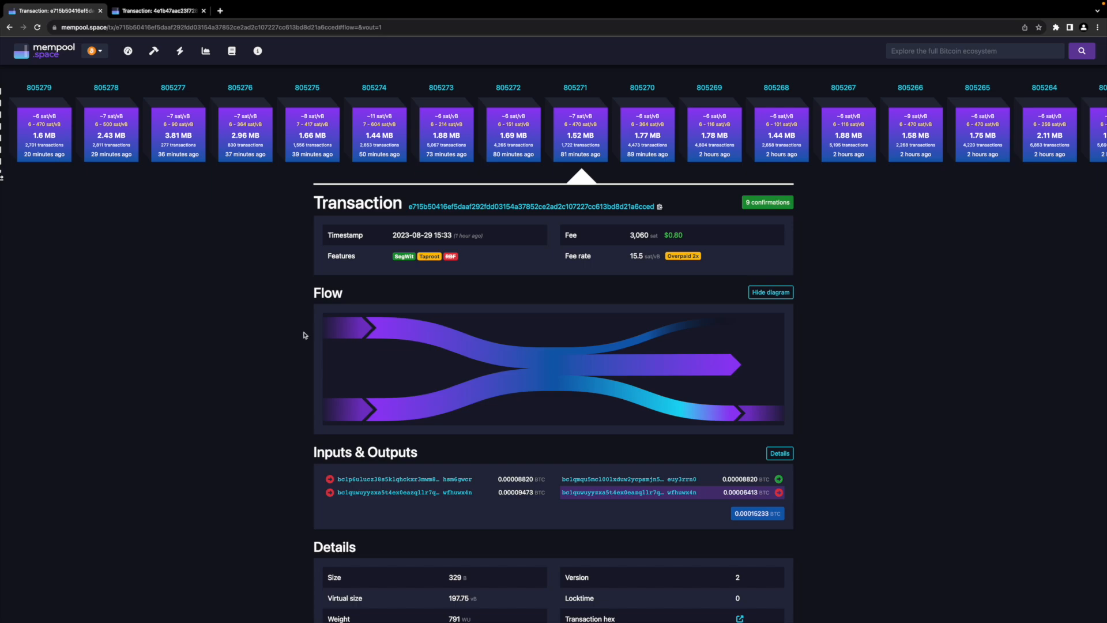
mouse_move(332, 333)
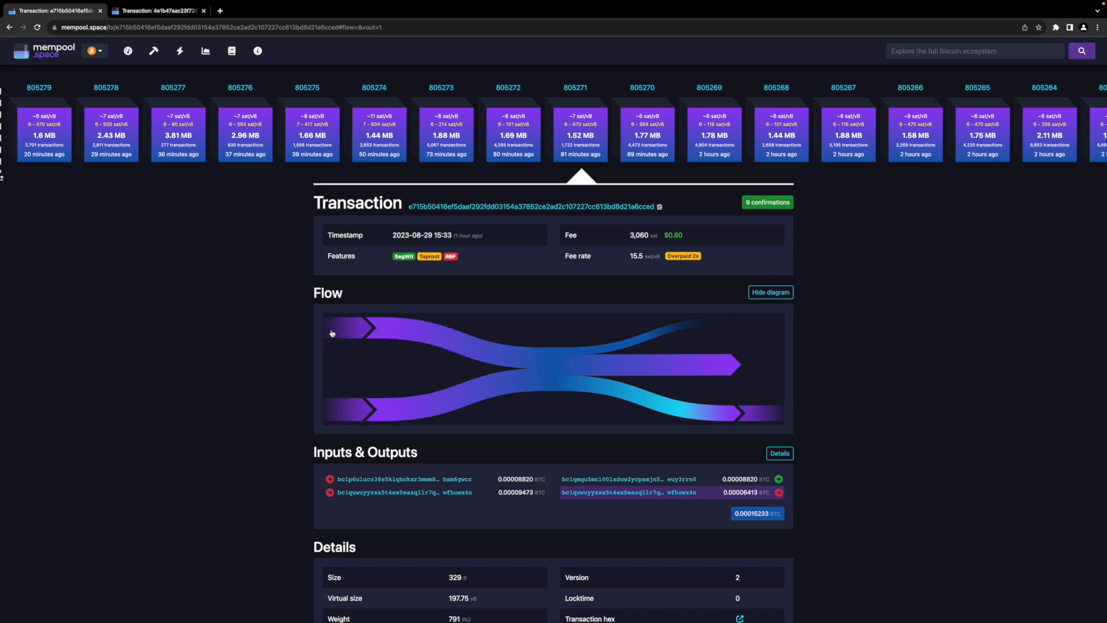
mouse_move(692, 369)
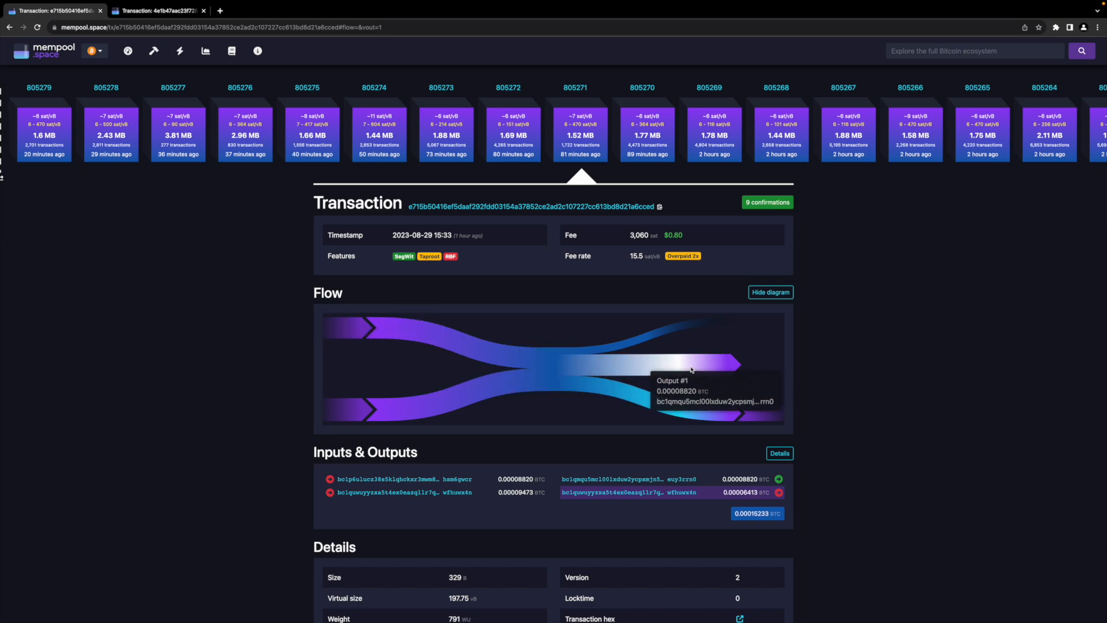
mouse_move(283, 487)
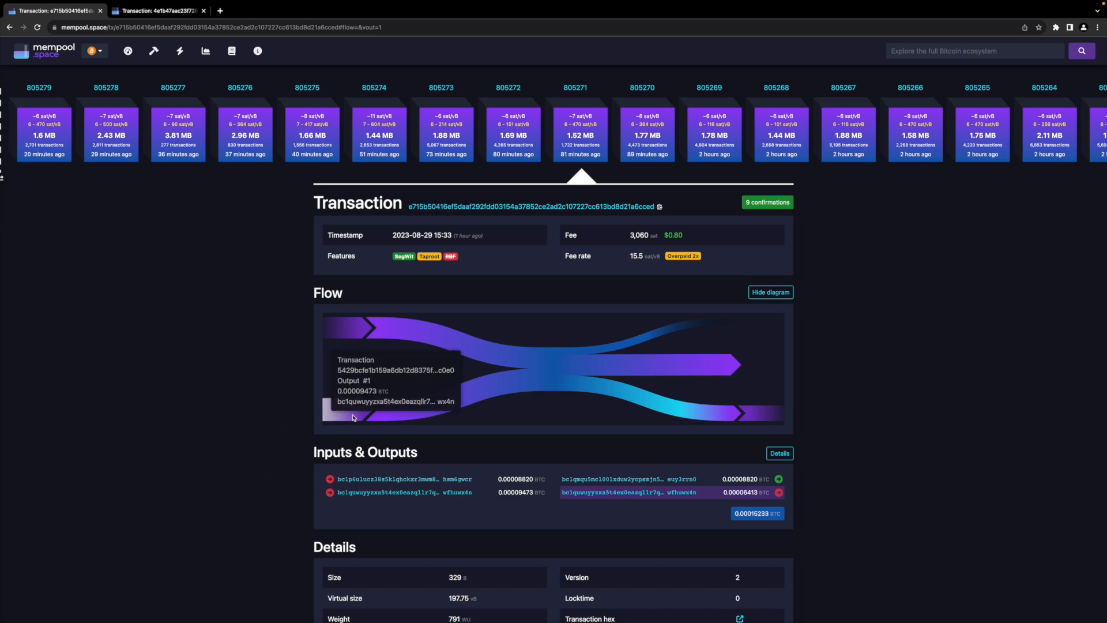
mouse_move(459, 408)
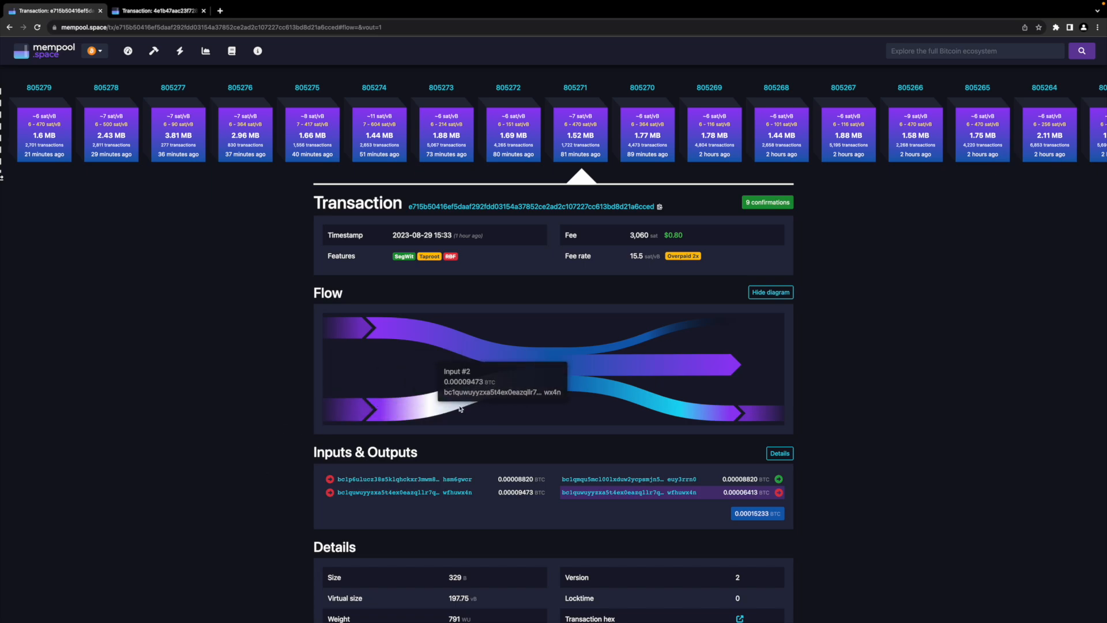
mouse_move(948, 408)
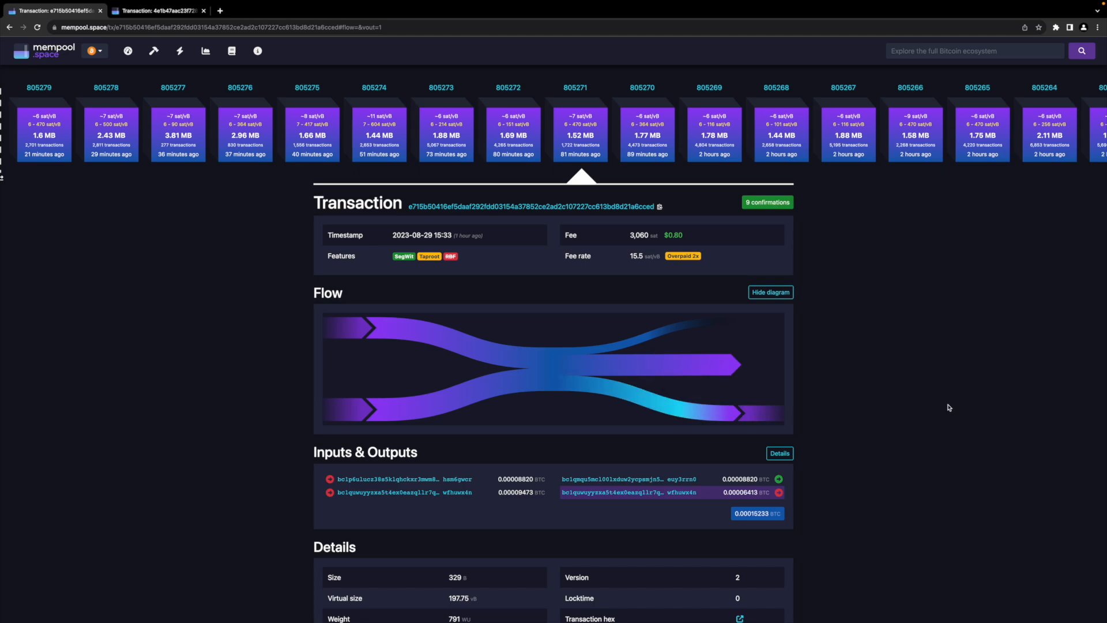